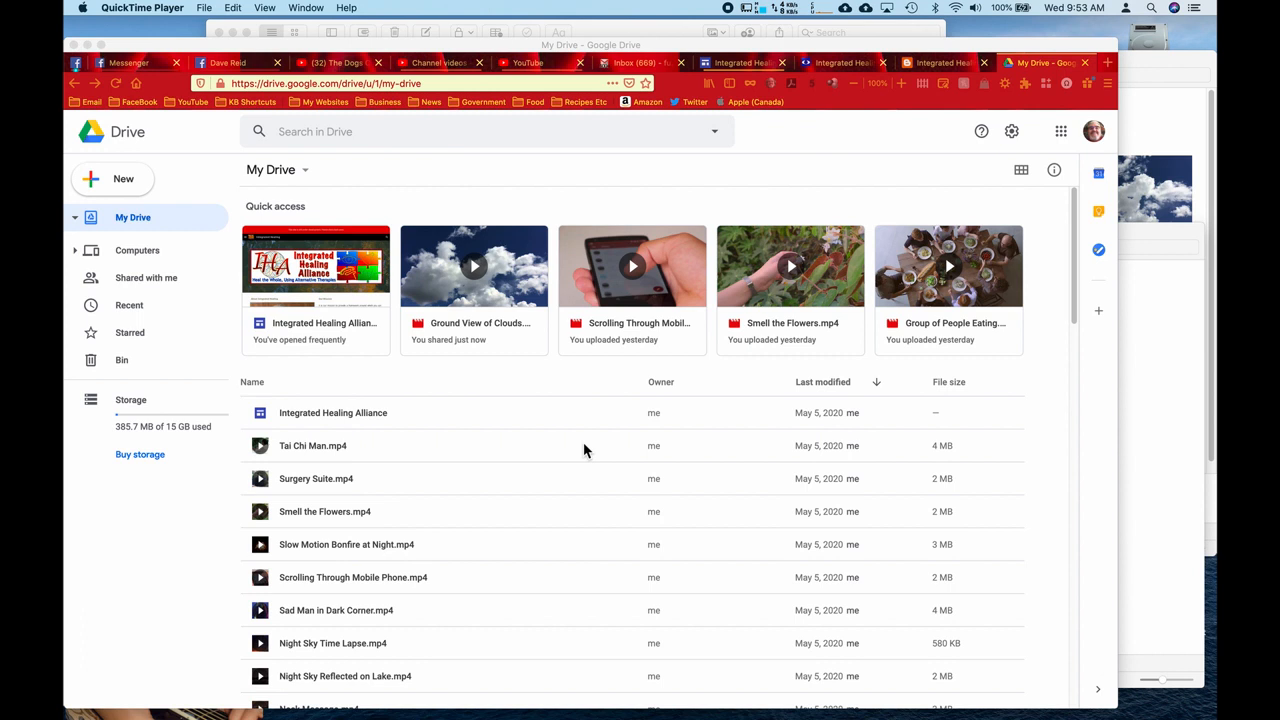
mouse_move(464, 424)
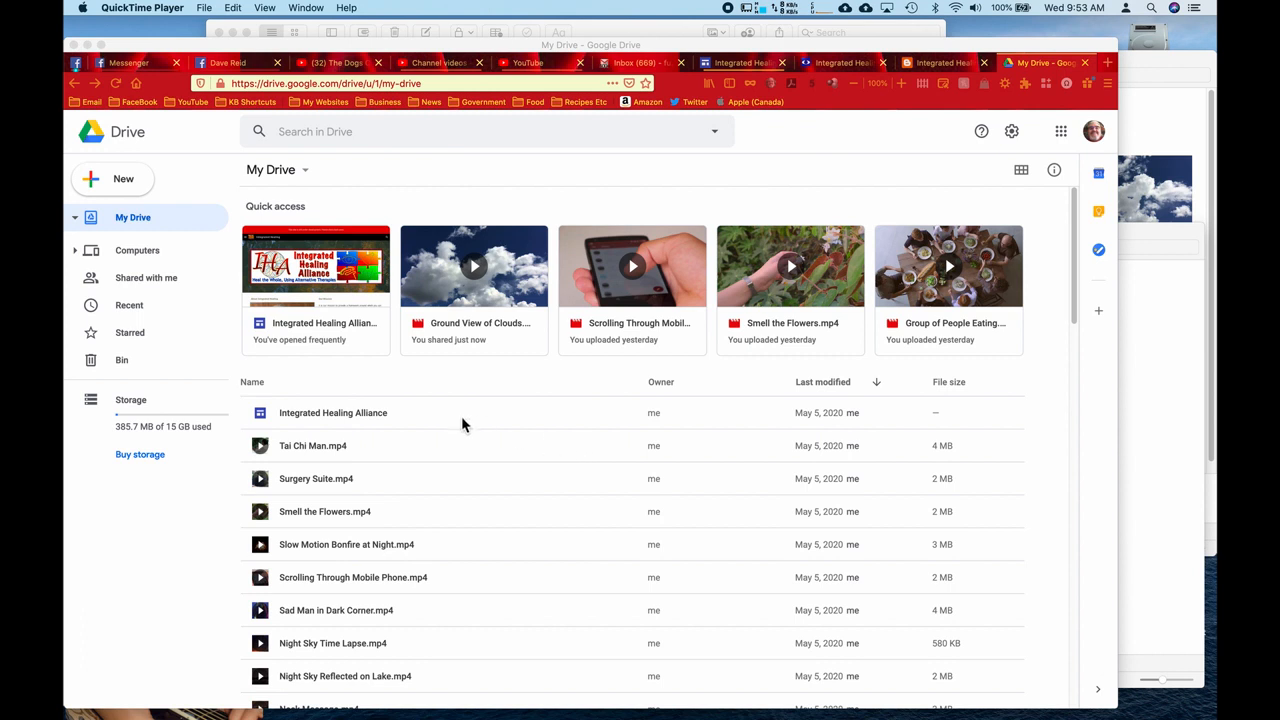
mouse_move(184, 296)
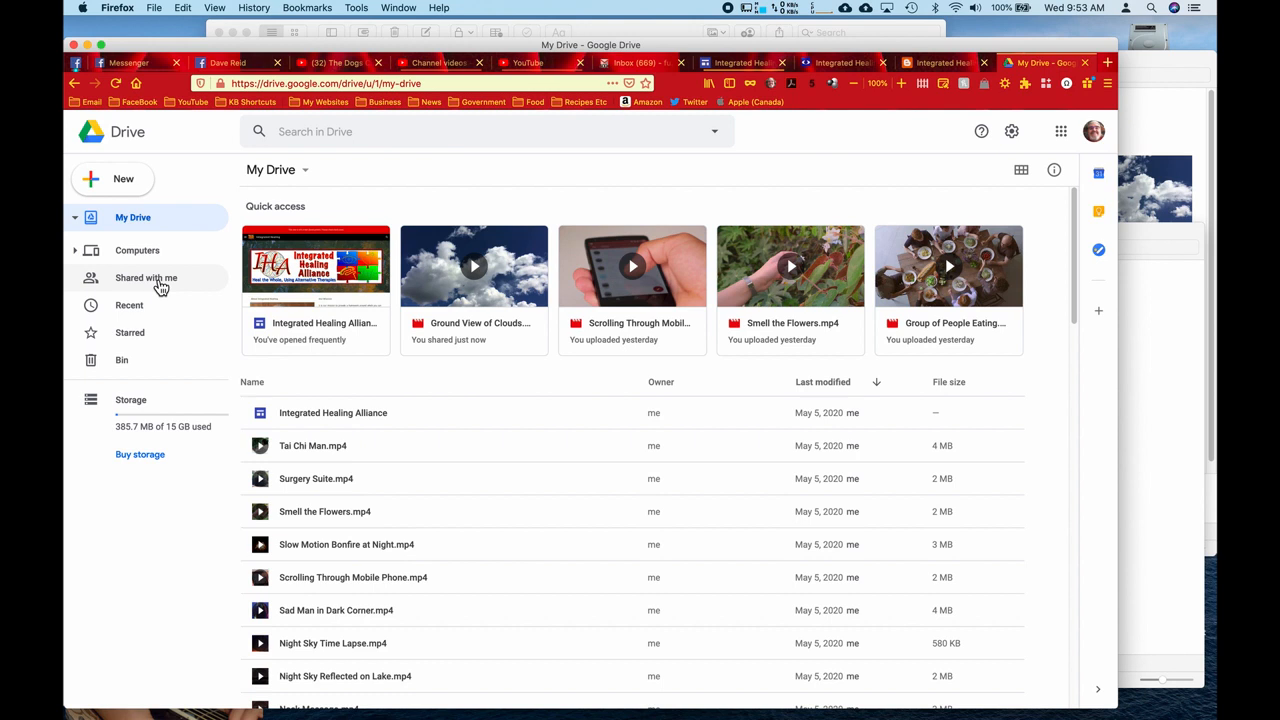
Step: From Shared with me, enter the Tutorials folder and select Ground View of Clouds.mp4
click(146, 278)
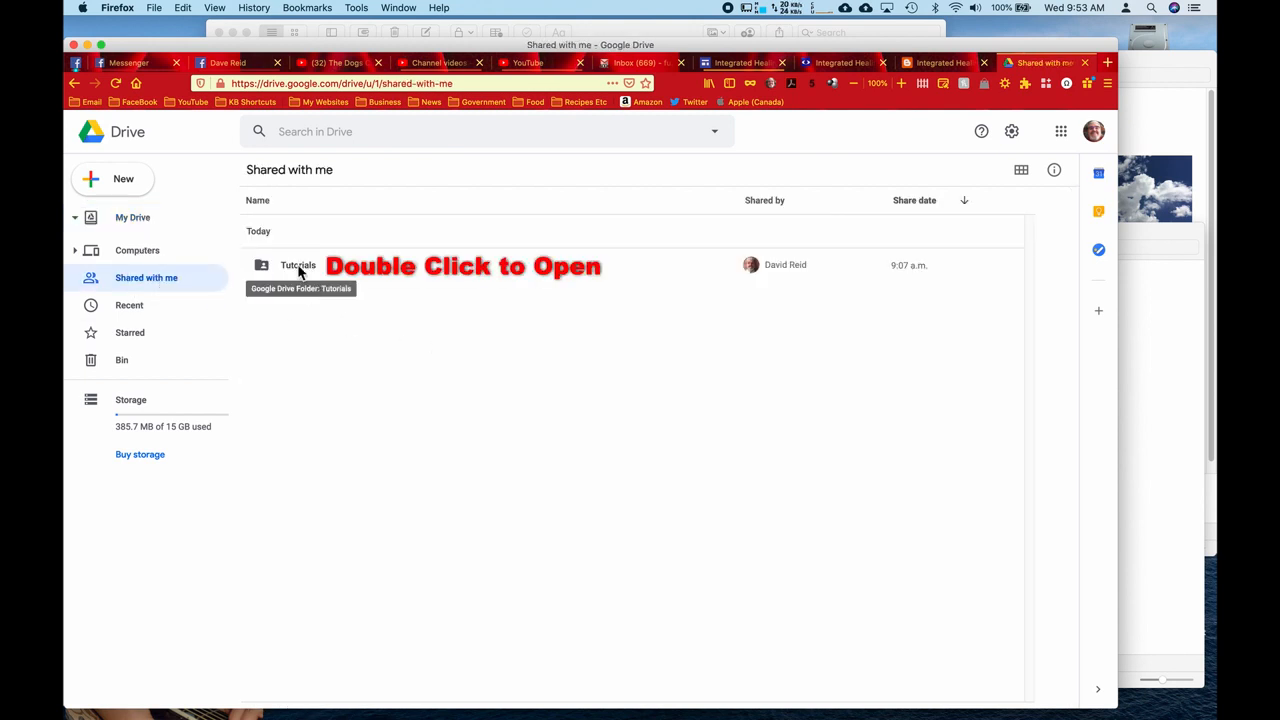
double_click(296, 264)
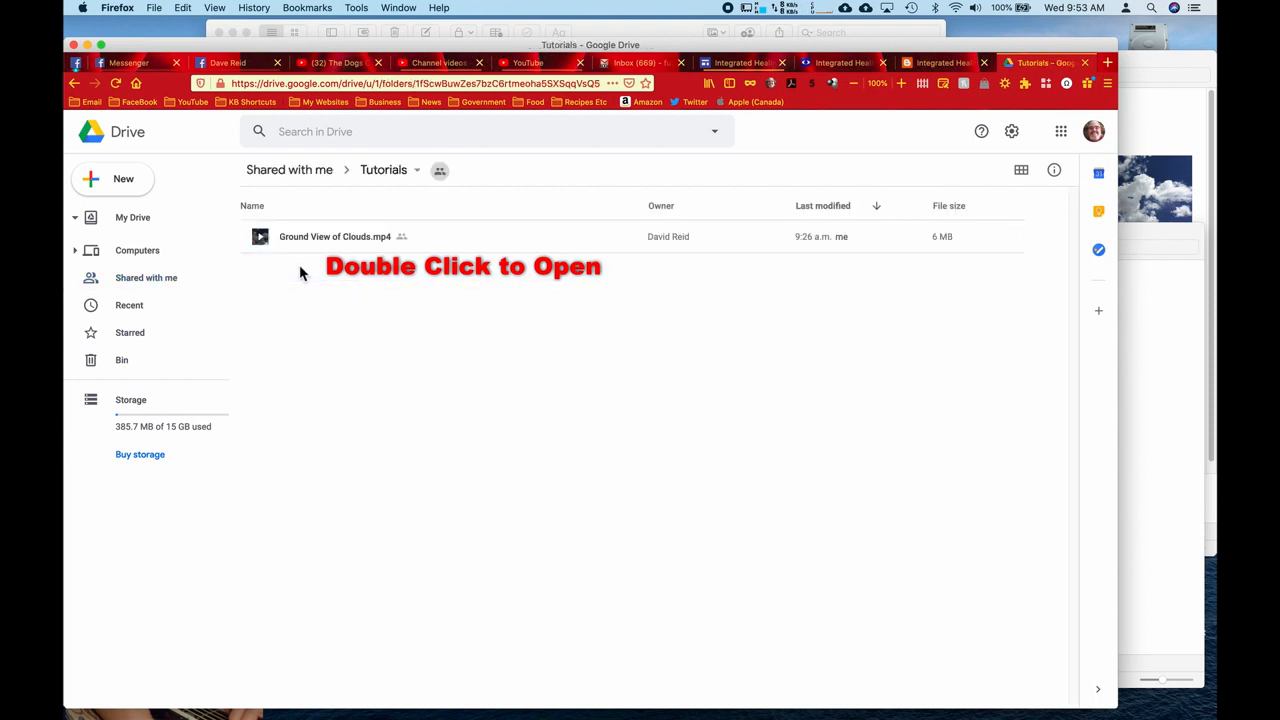
mouse_move(372, 240)
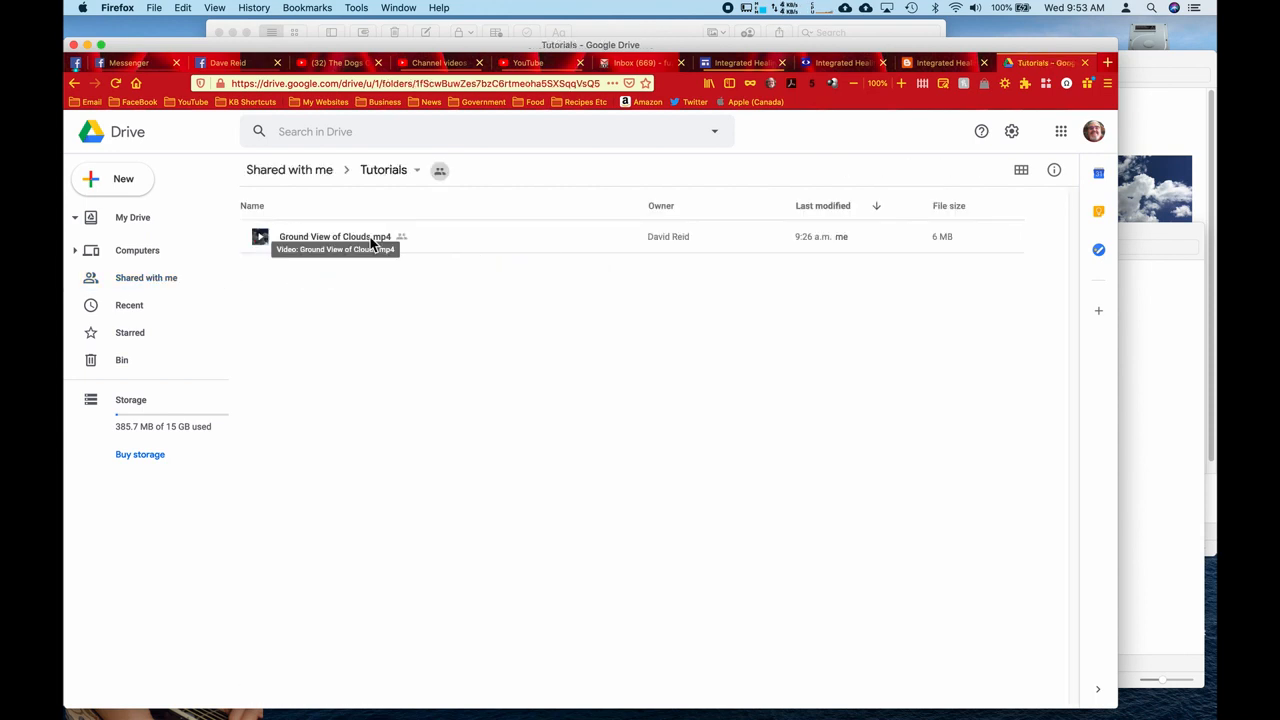
click(334, 236)
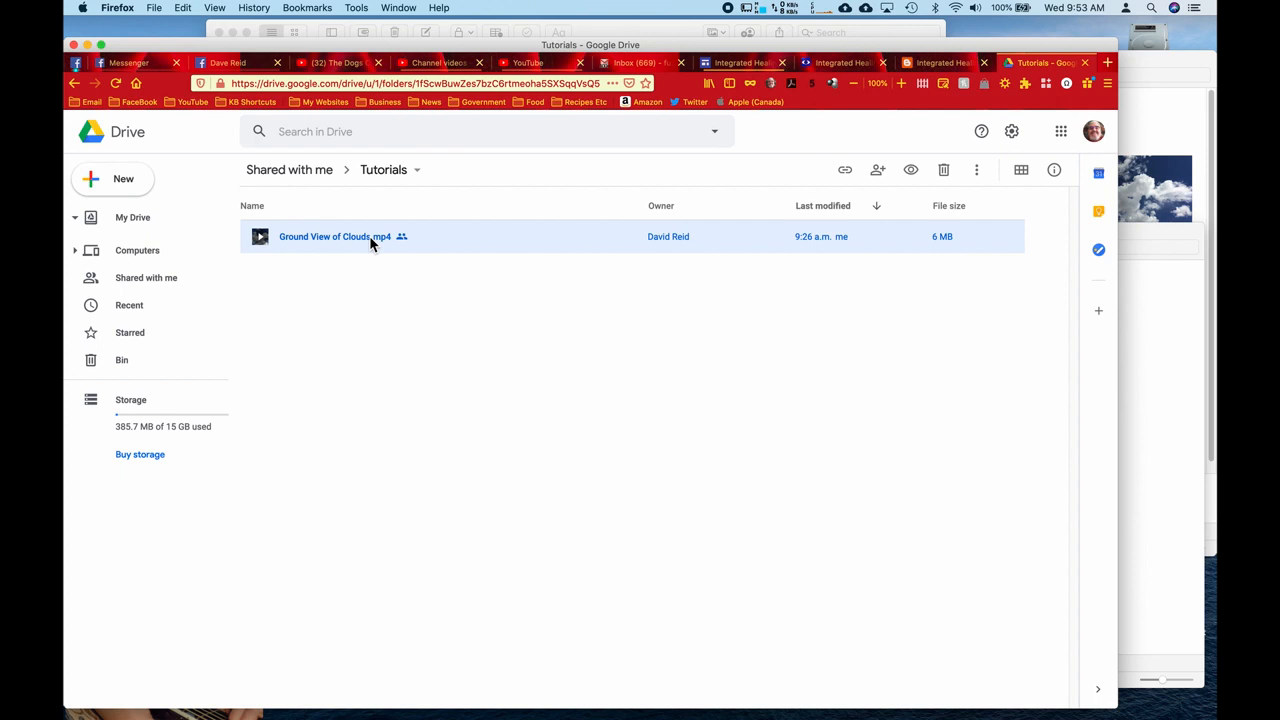
mouse_move(996, 200)
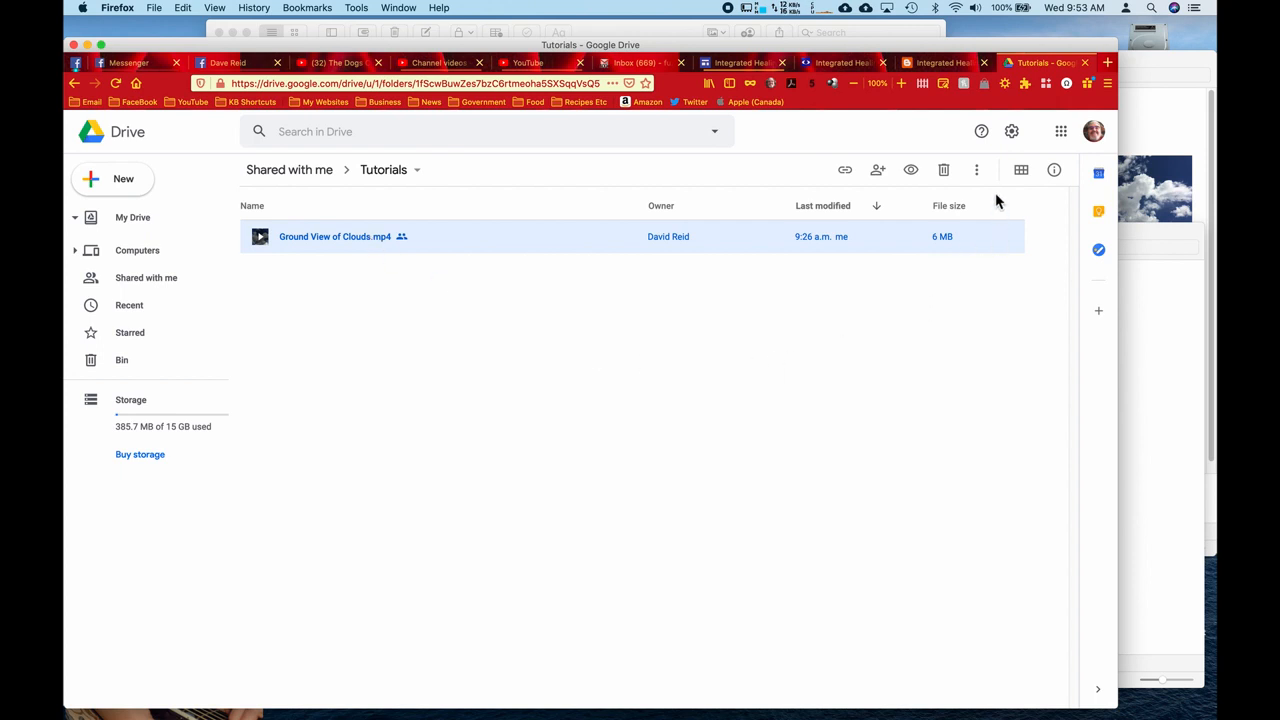
mouse_move(976, 168)
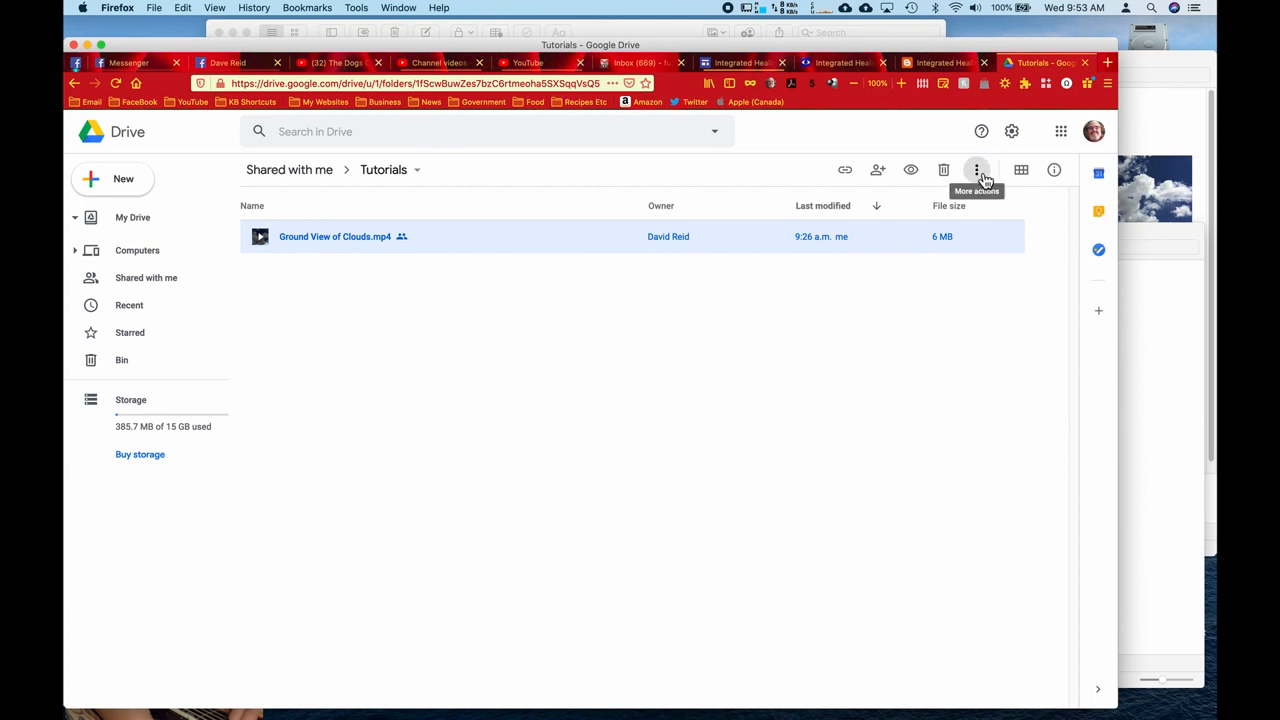
Step: Bring up Open with suggestions for the video from its More actions menu
click(976, 168)
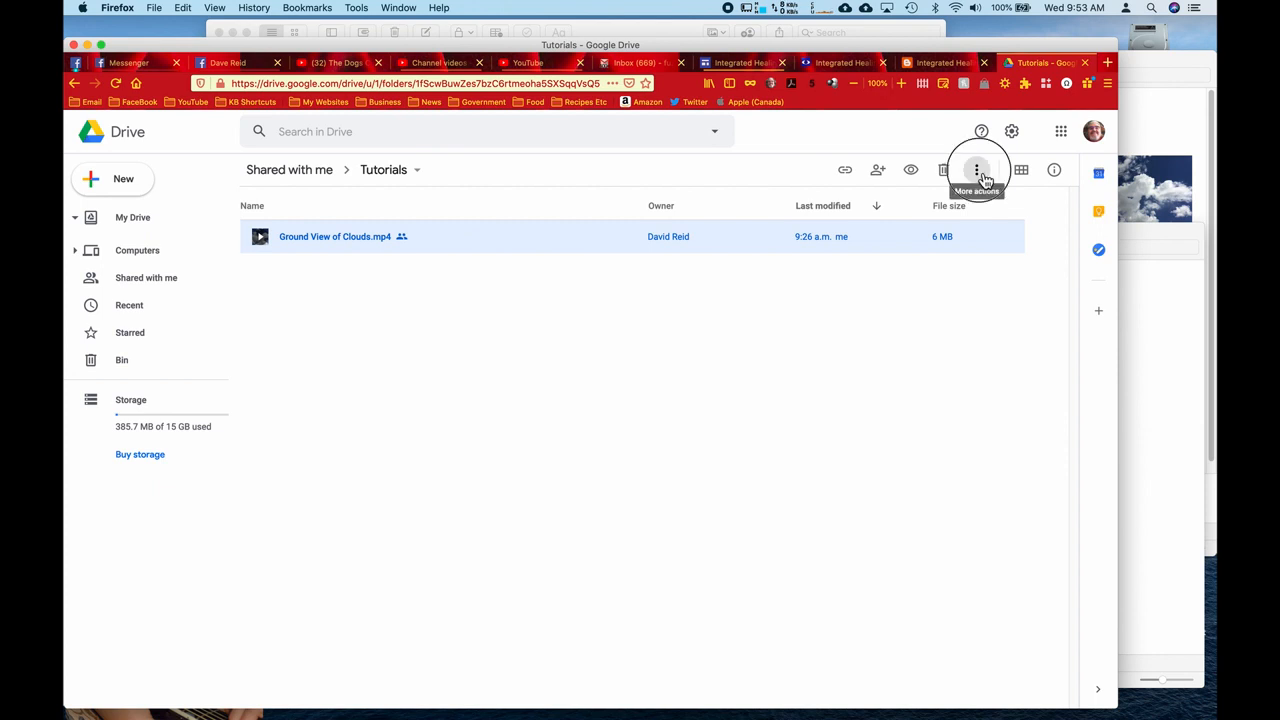
click(976, 168)
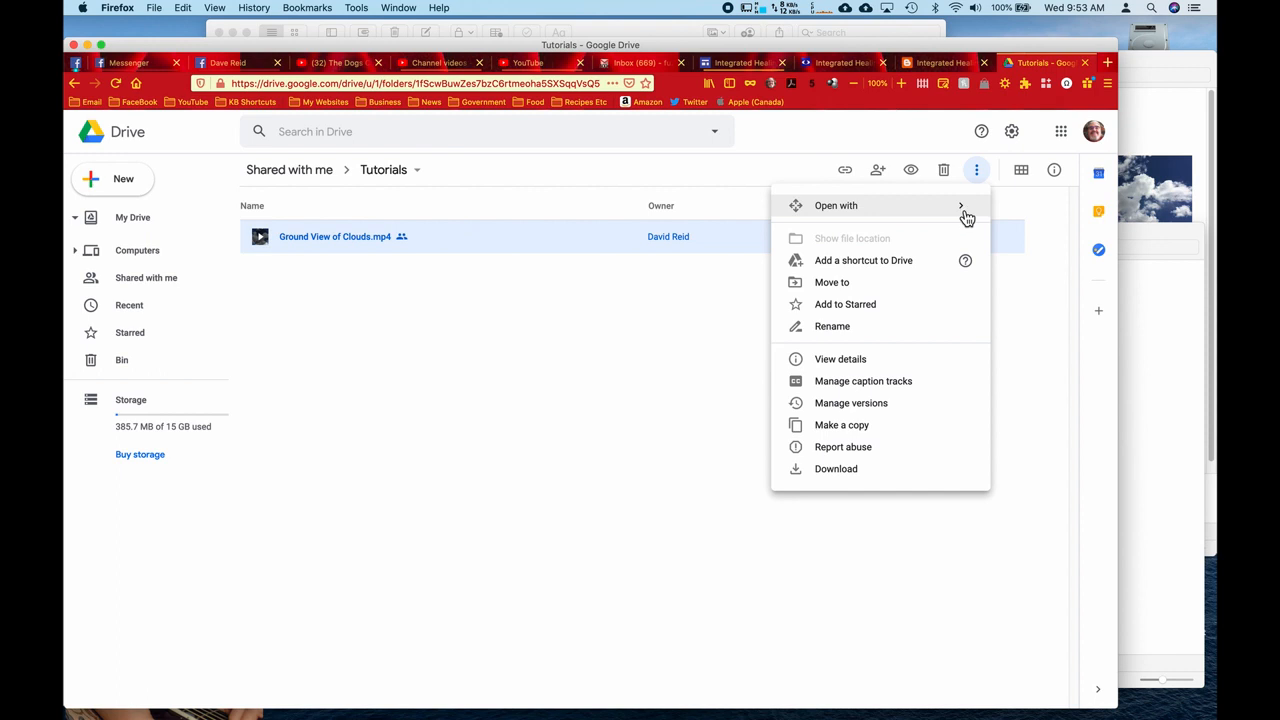
click(836, 204)
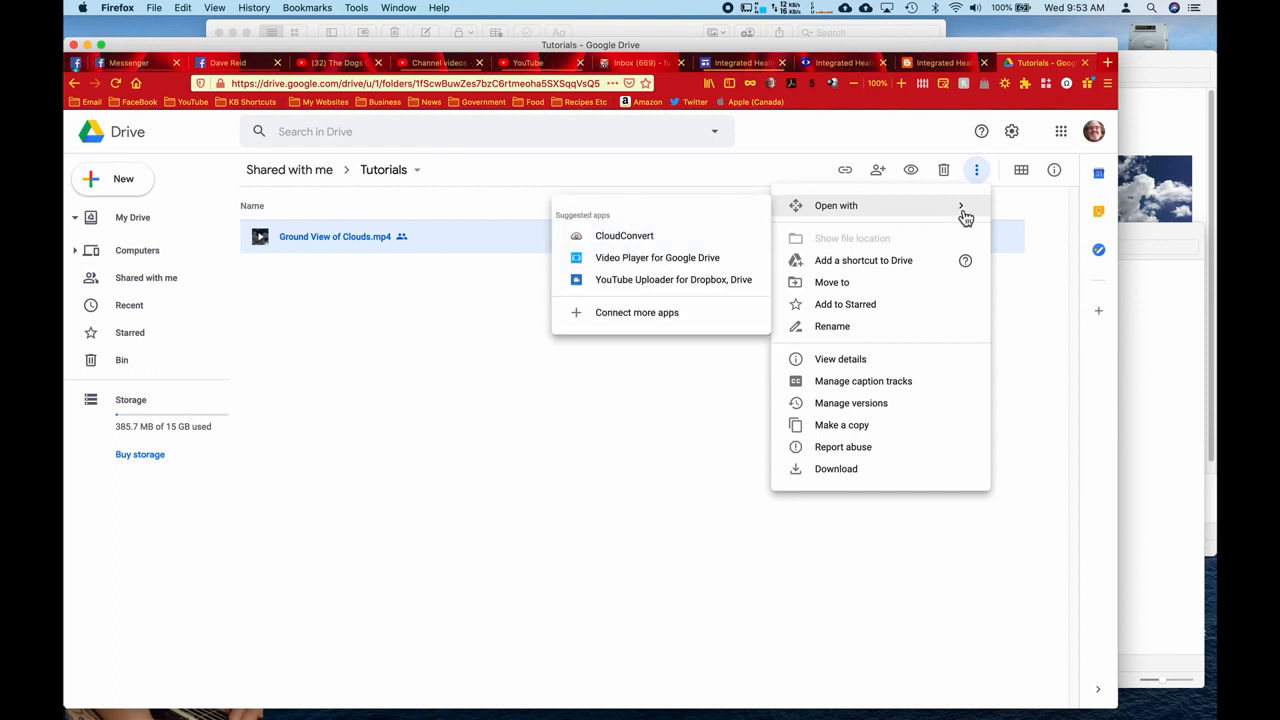
mouse_move(832, 210)
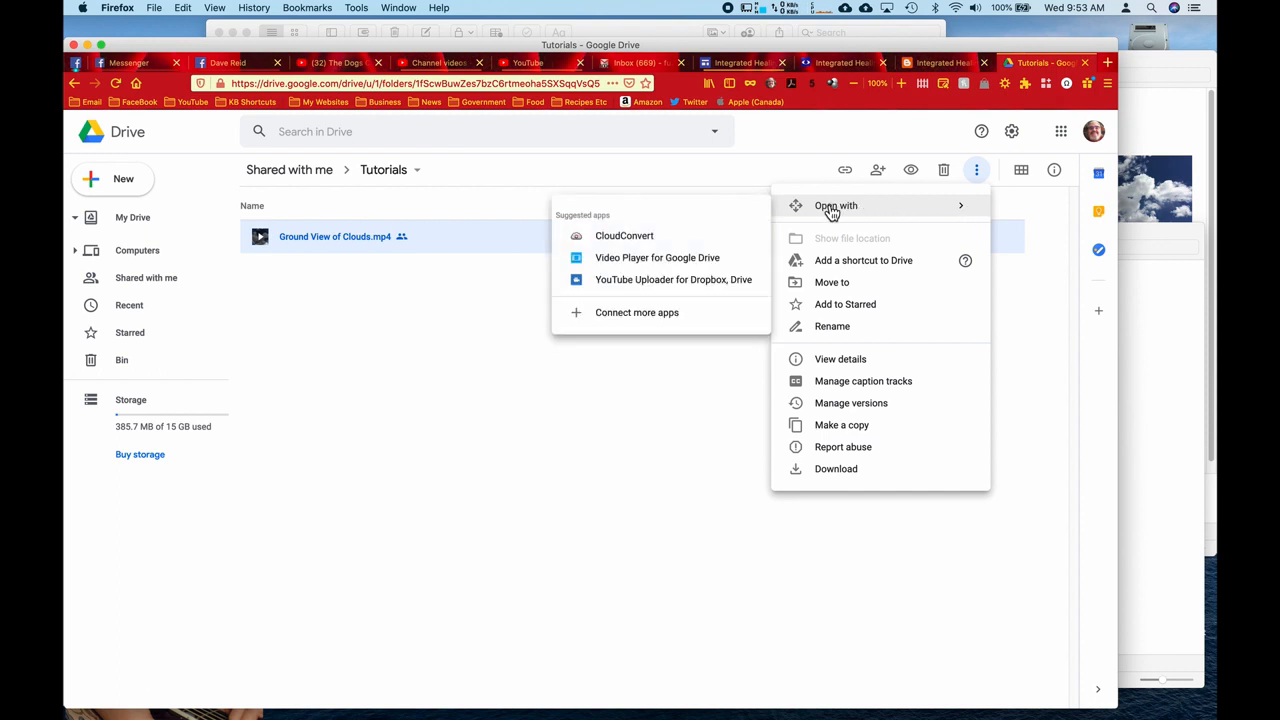
mouse_move(684, 232)
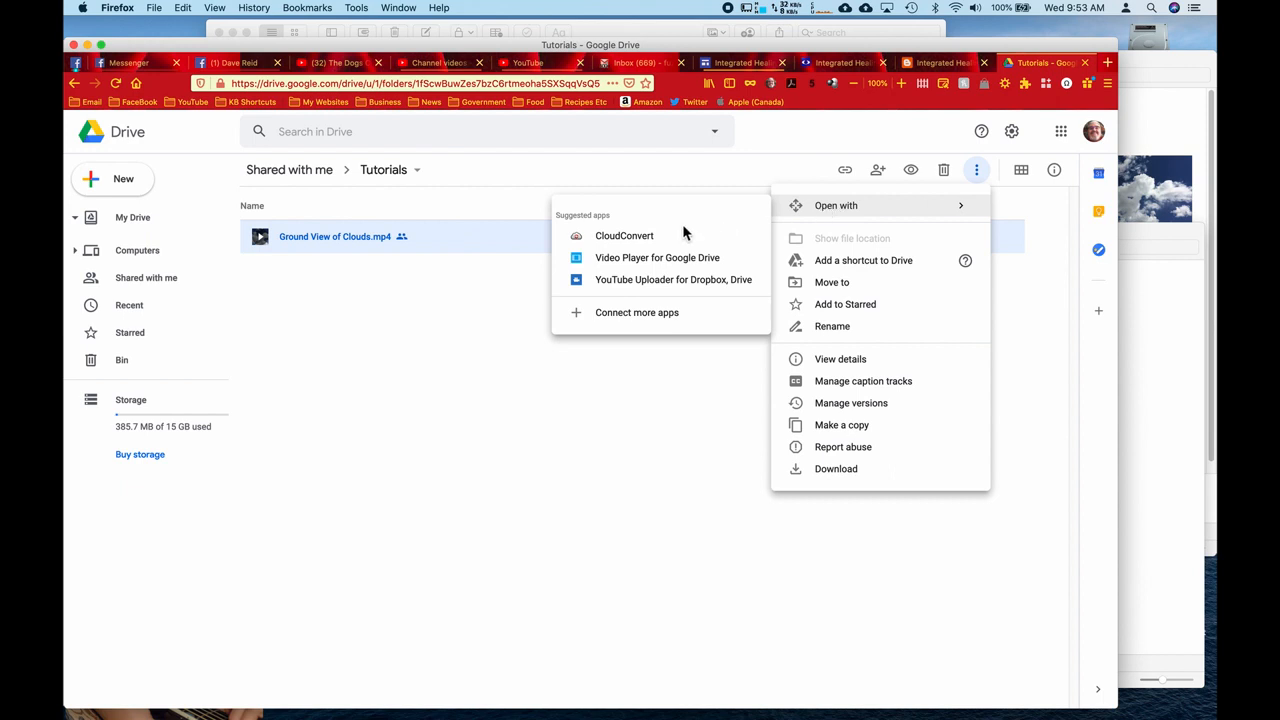
mouse_move(704, 288)
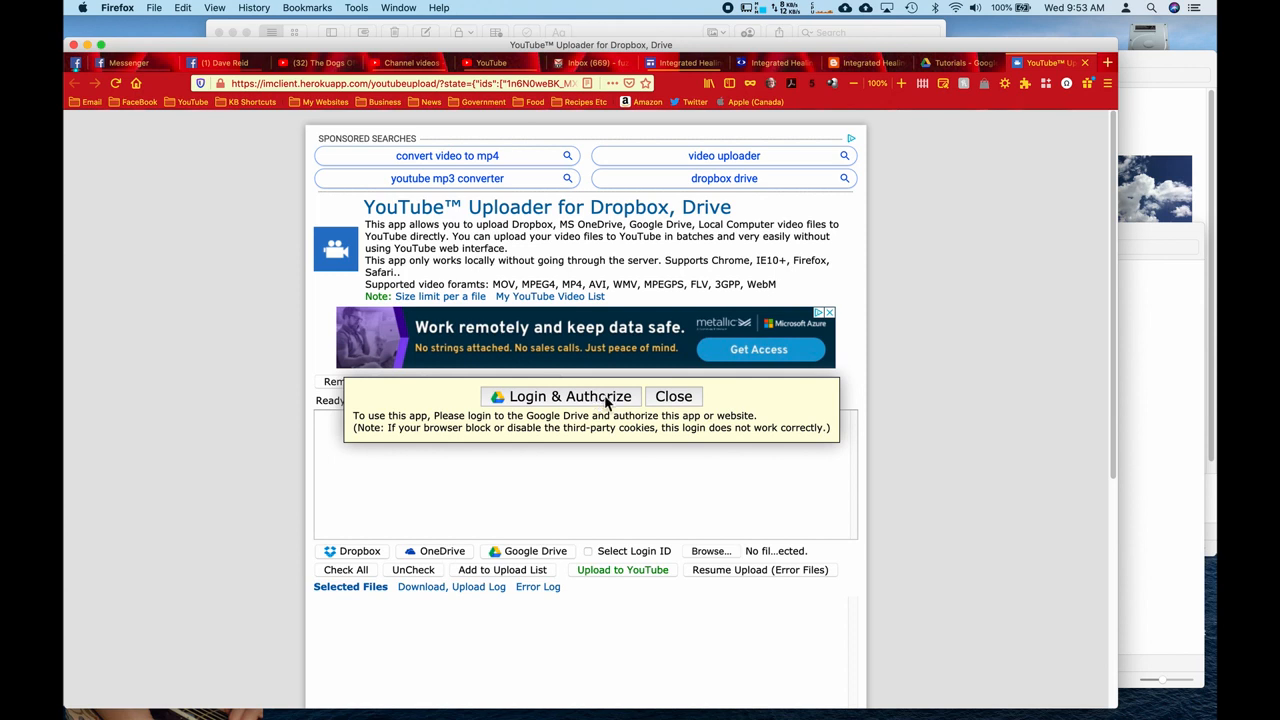
Step: Login & Authorize the uploader with a Google account so the clouds video is listed
click(570, 396)
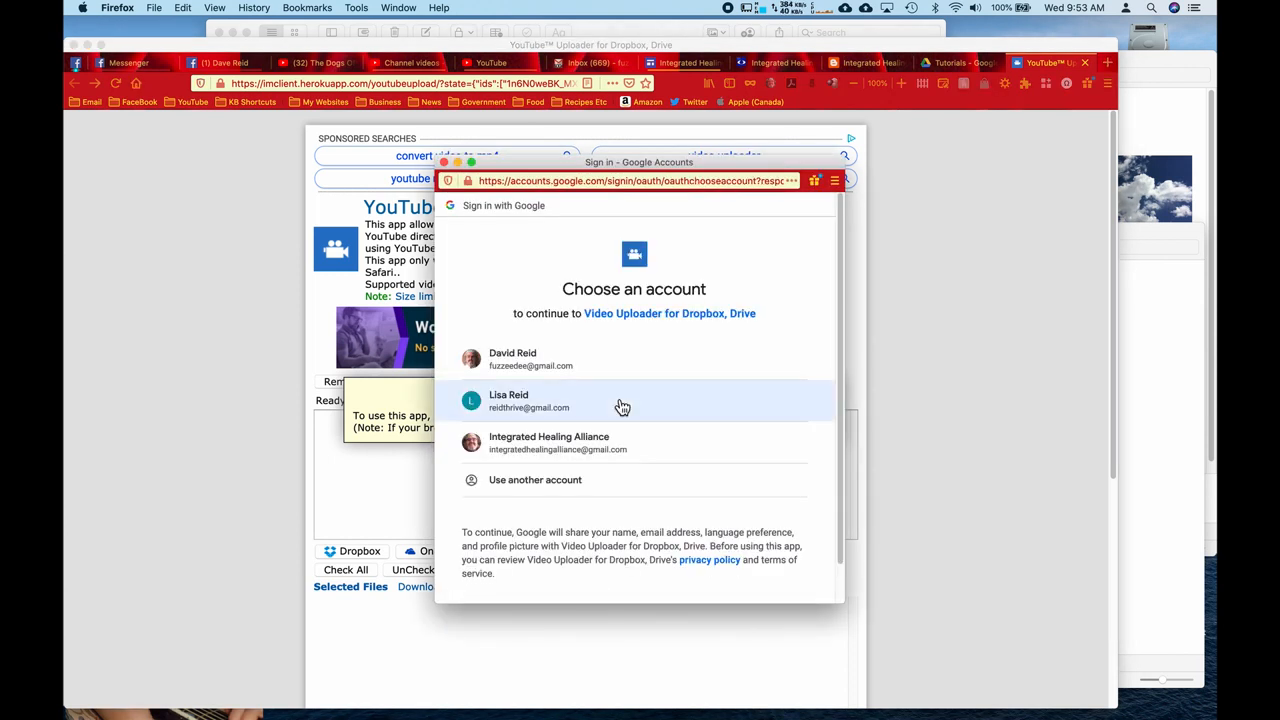
mouse_move(610, 450)
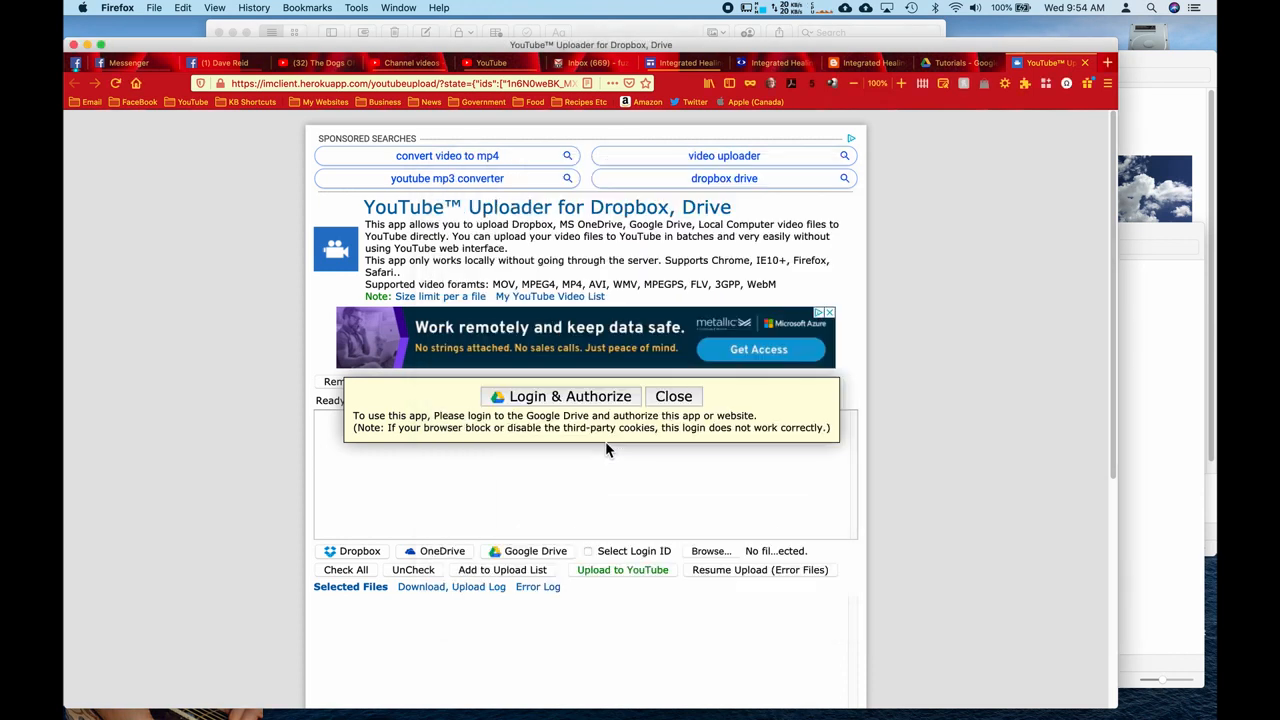
click(560, 396)
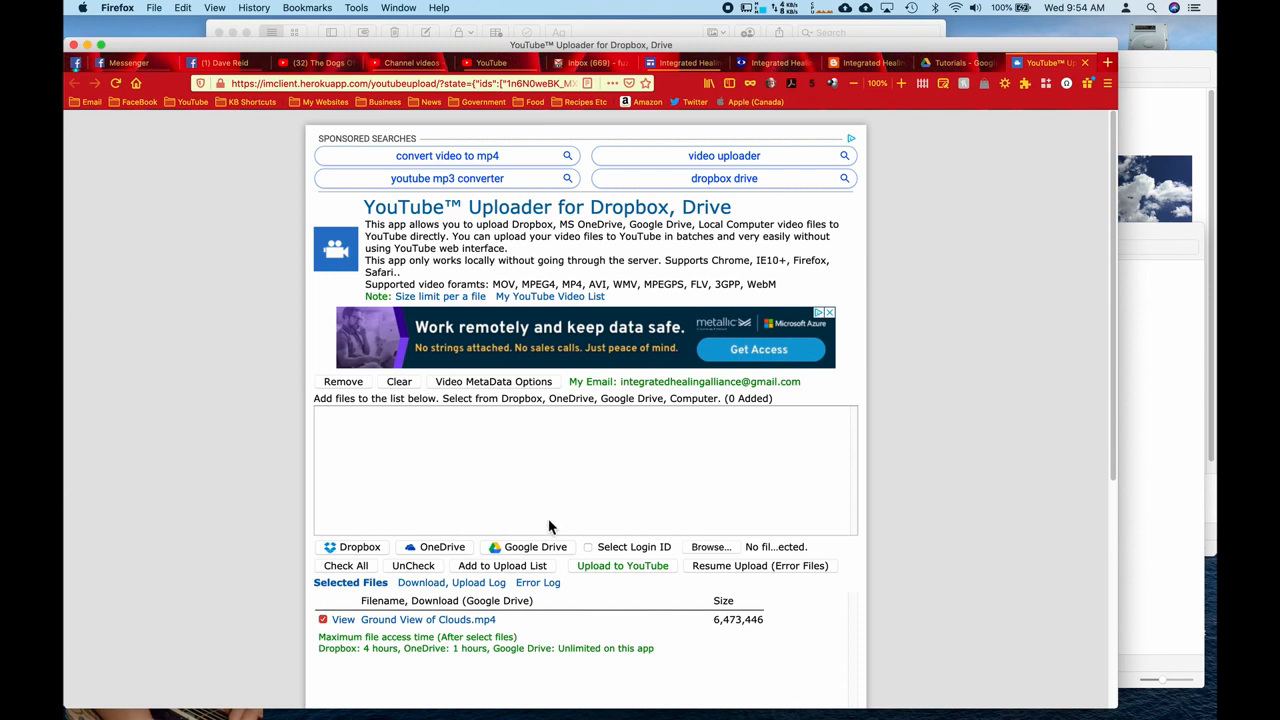
mouse_move(452, 640)
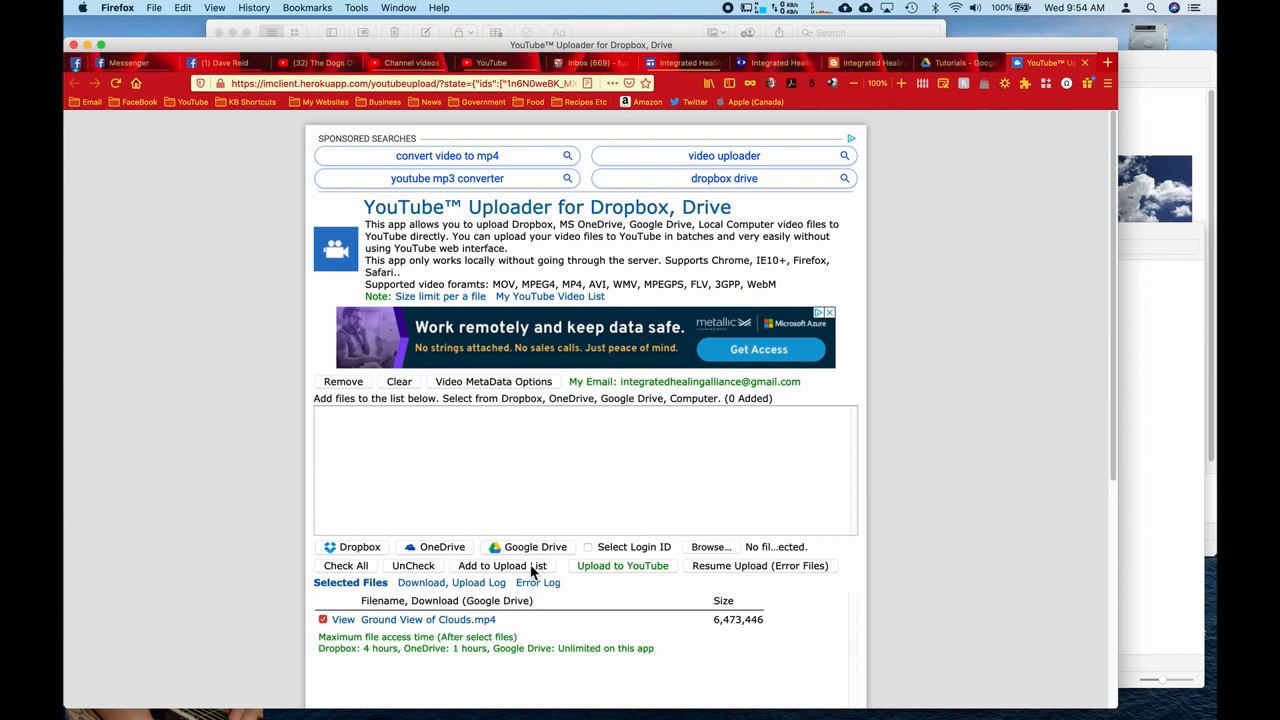
Step: Add Ground View of Clouds.mp4 to the upload list and upload it to YouTube until Completed
click(500, 564)
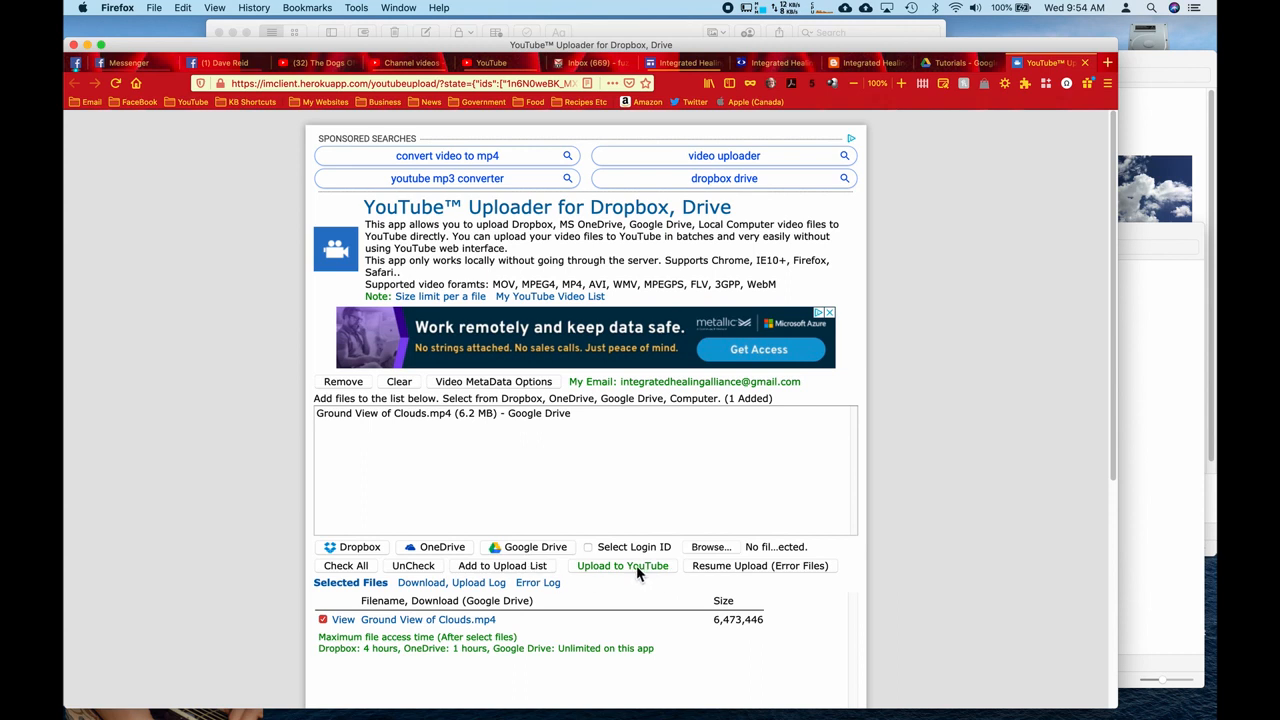
click(622, 564)
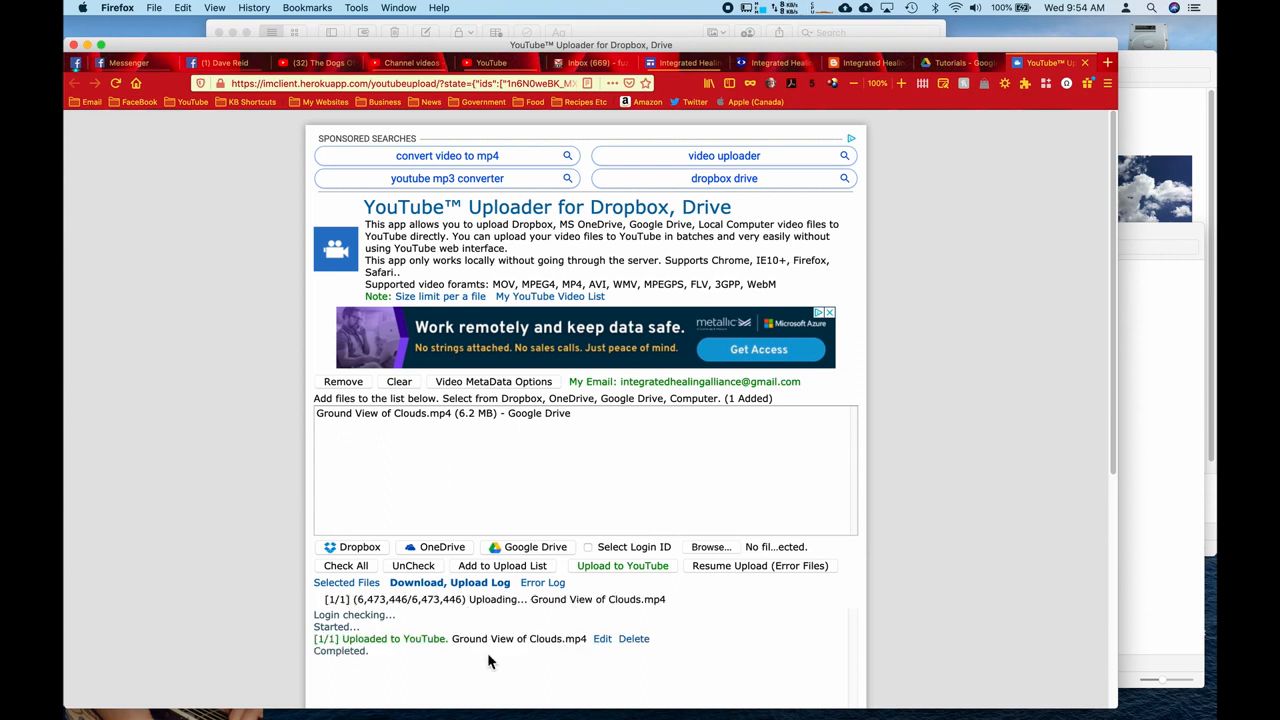
mouse_move(504, 648)
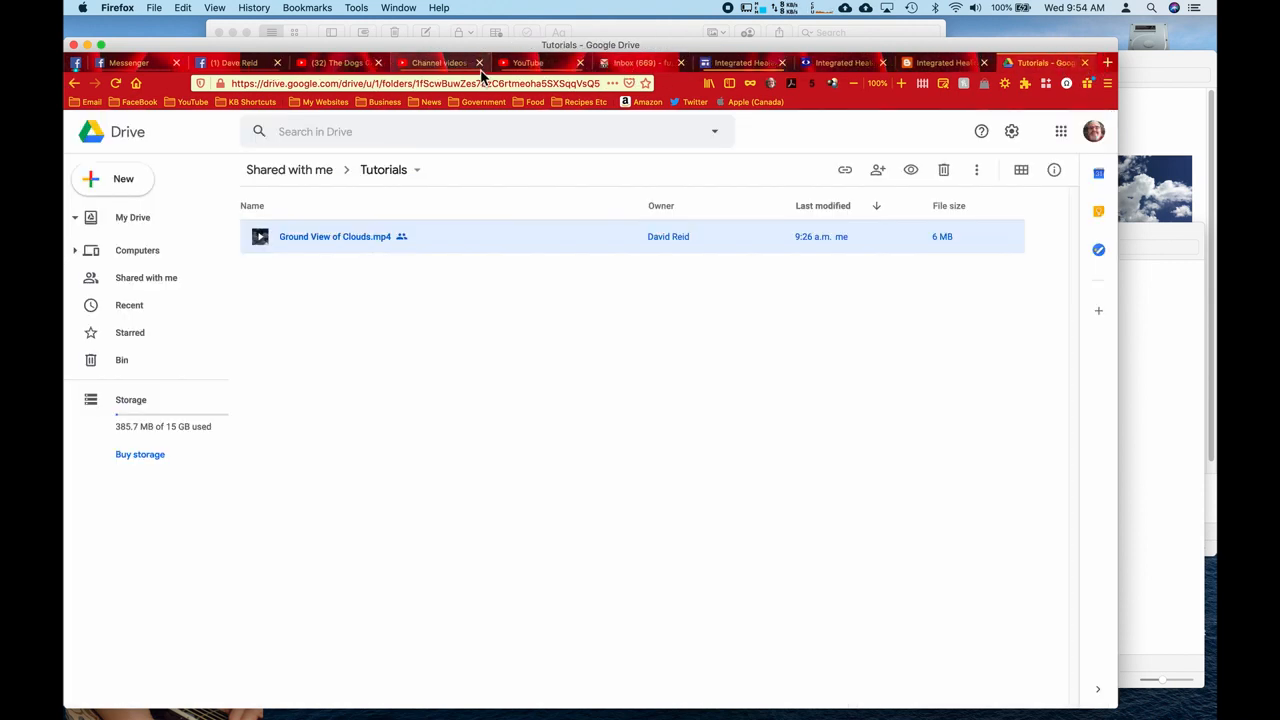
mouse_move(452, 62)
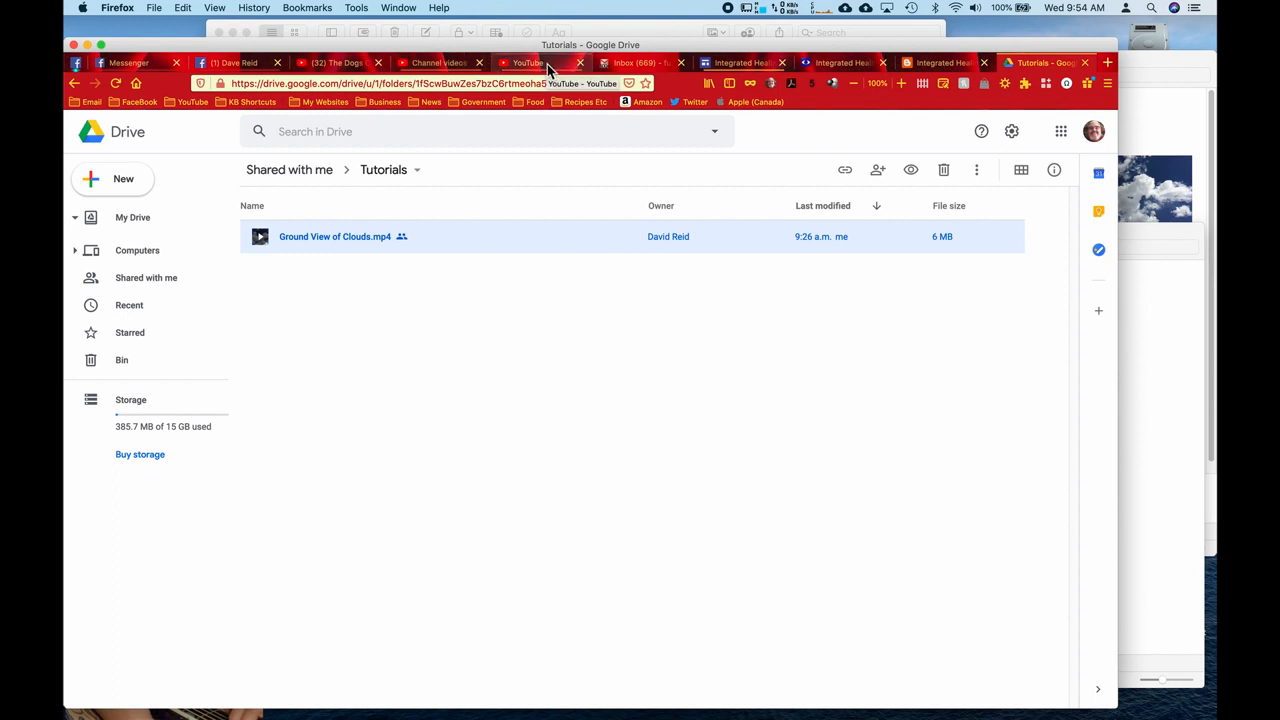
Step: Check the Studio Channel videos tab, then switch to the YouTube home page
click(452, 62)
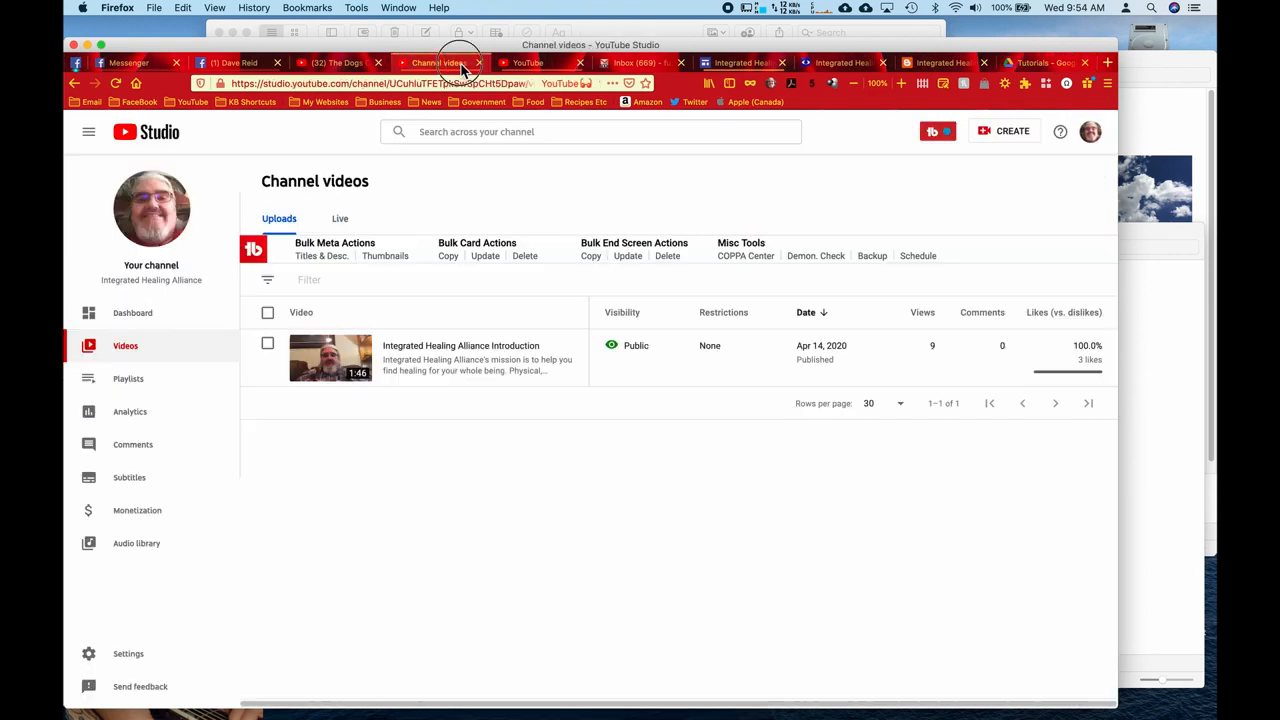
click(544, 62)
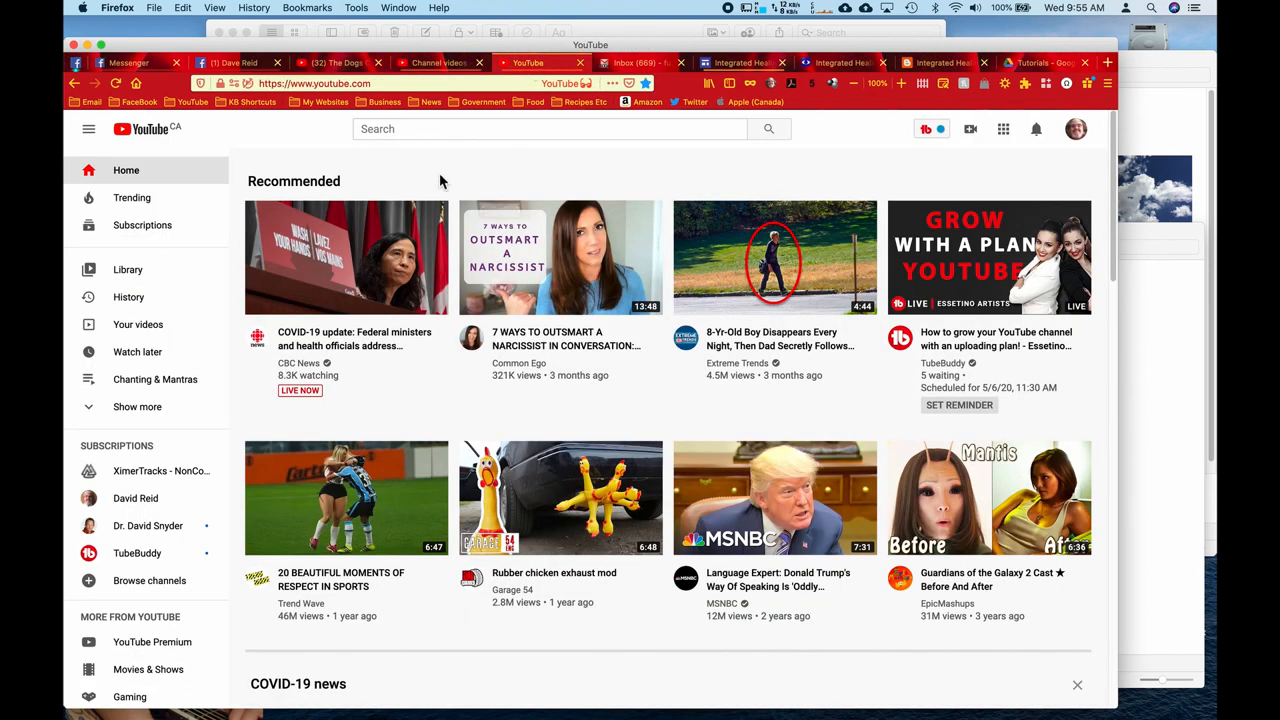
mouse_move(1024, 180)
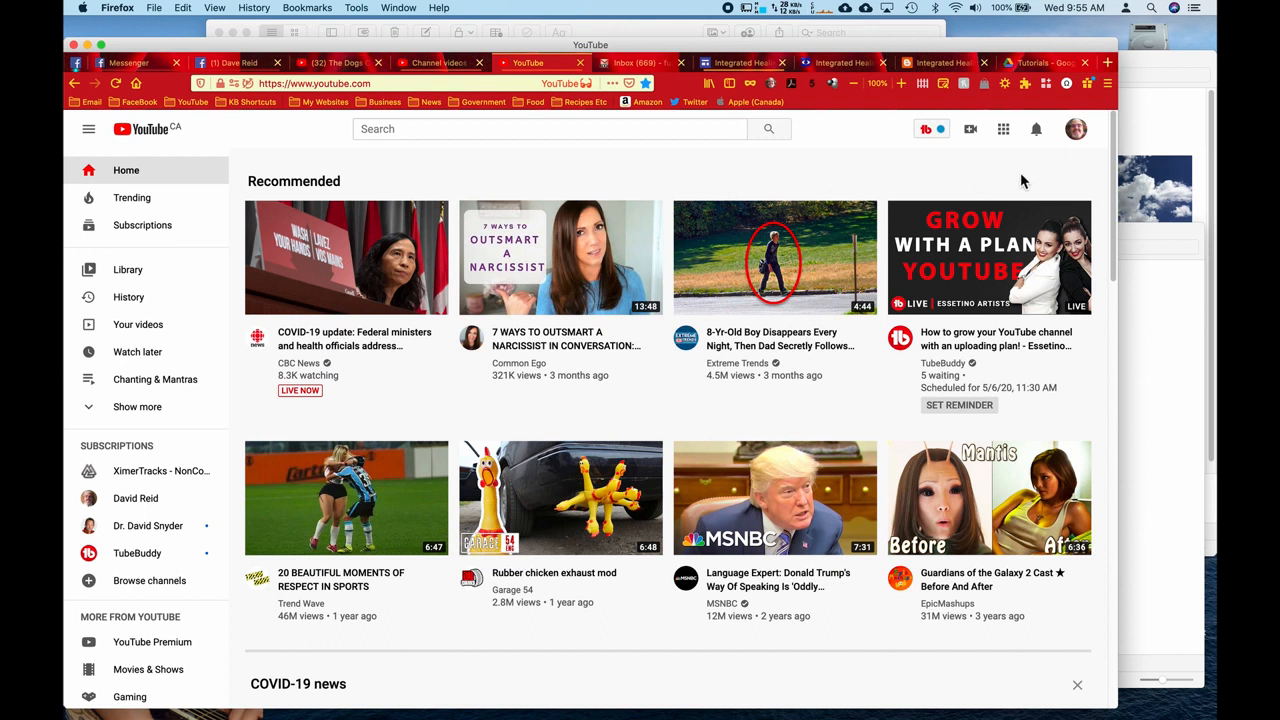
mouse_move(1074, 128)
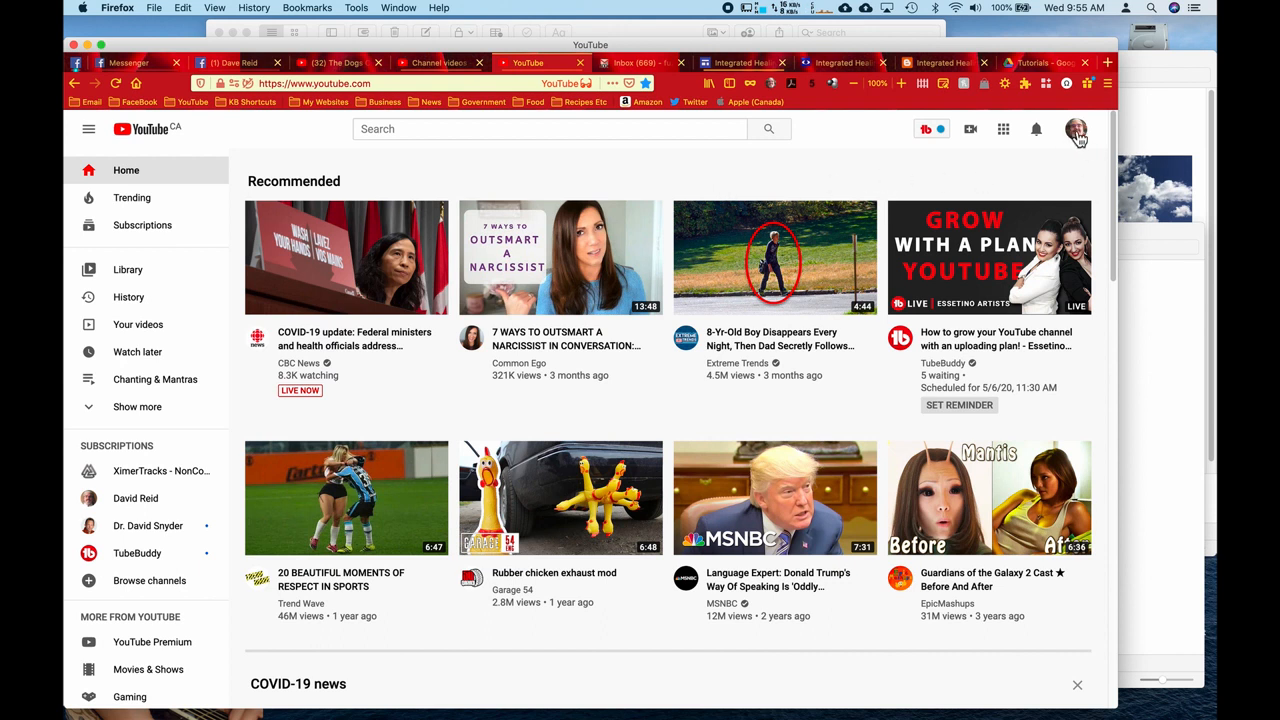
mouse_move(220, 296)
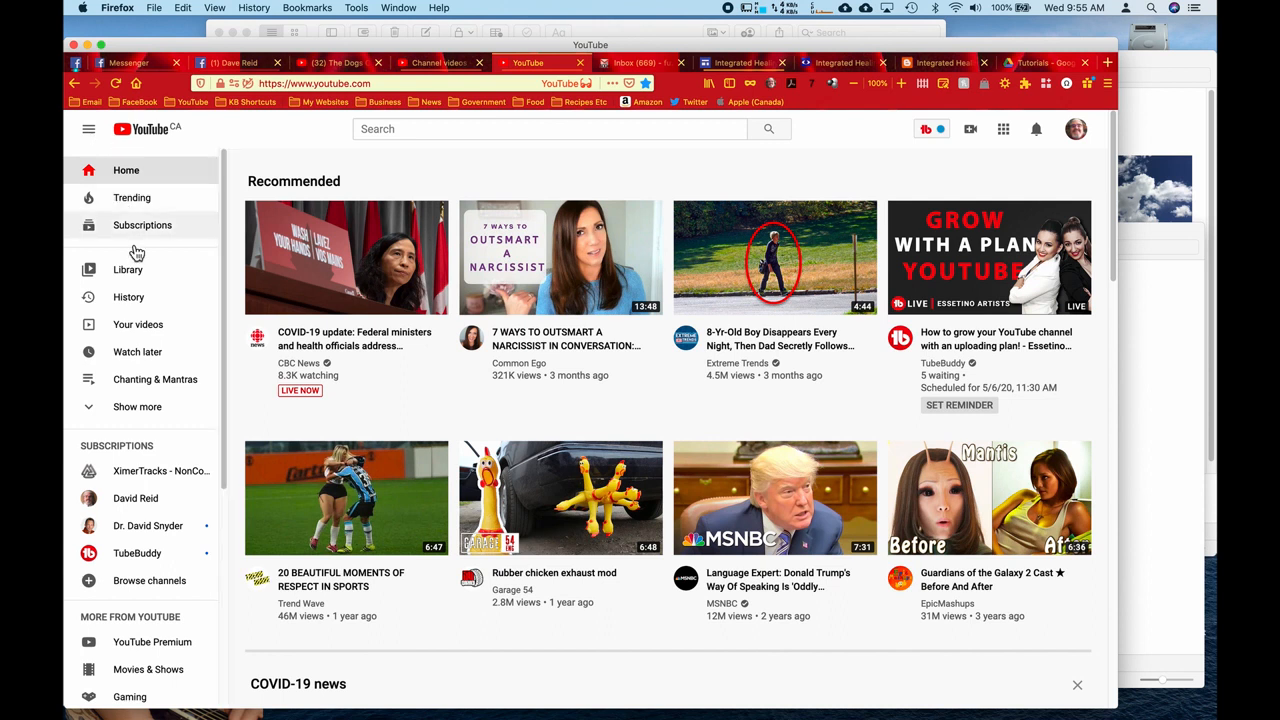
Step: Go to 'Your videos' from the YouTube sidebar
click(138, 324)
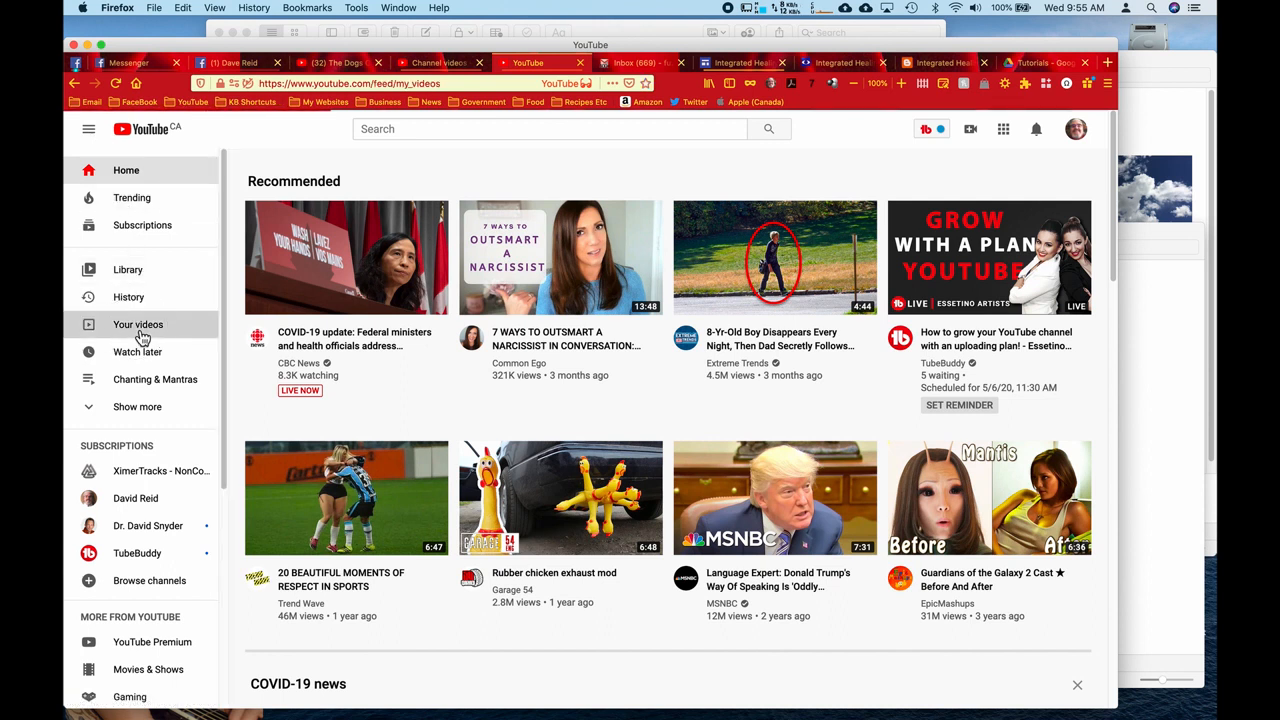
Step: Show the channel's own videos page with its Uploads row
click(138, 324)
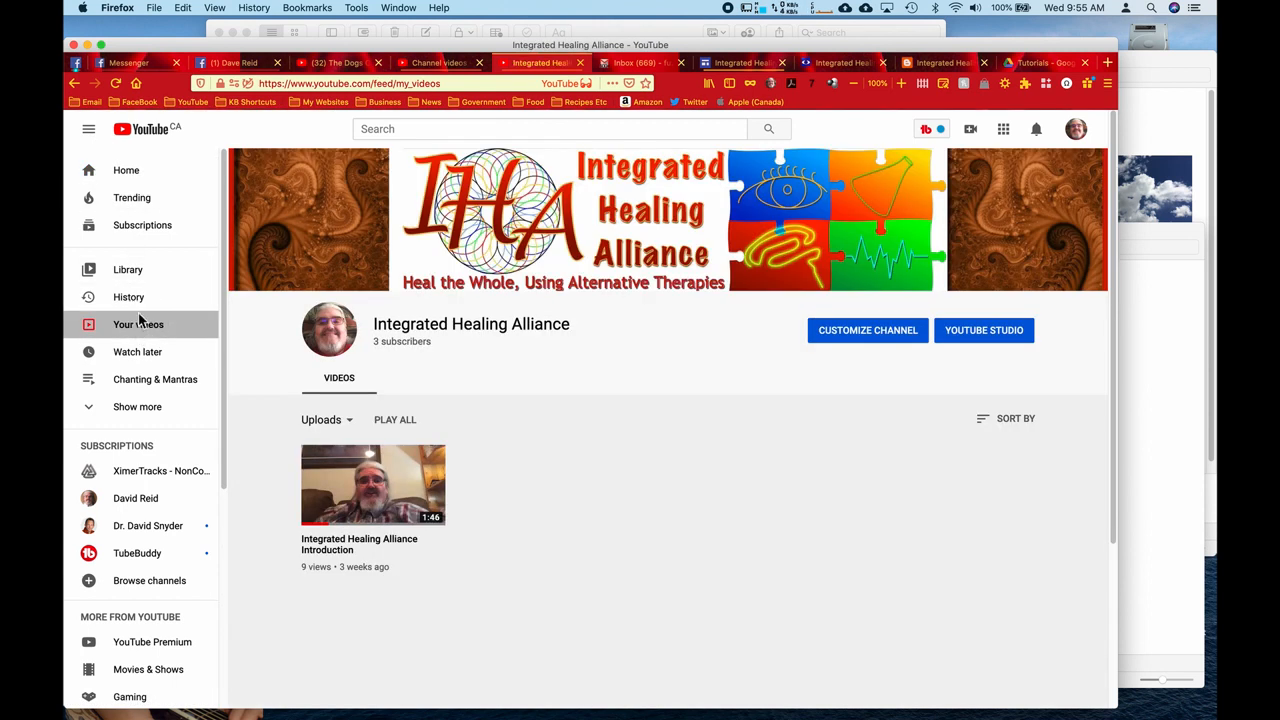
mouse_move(112, 84)
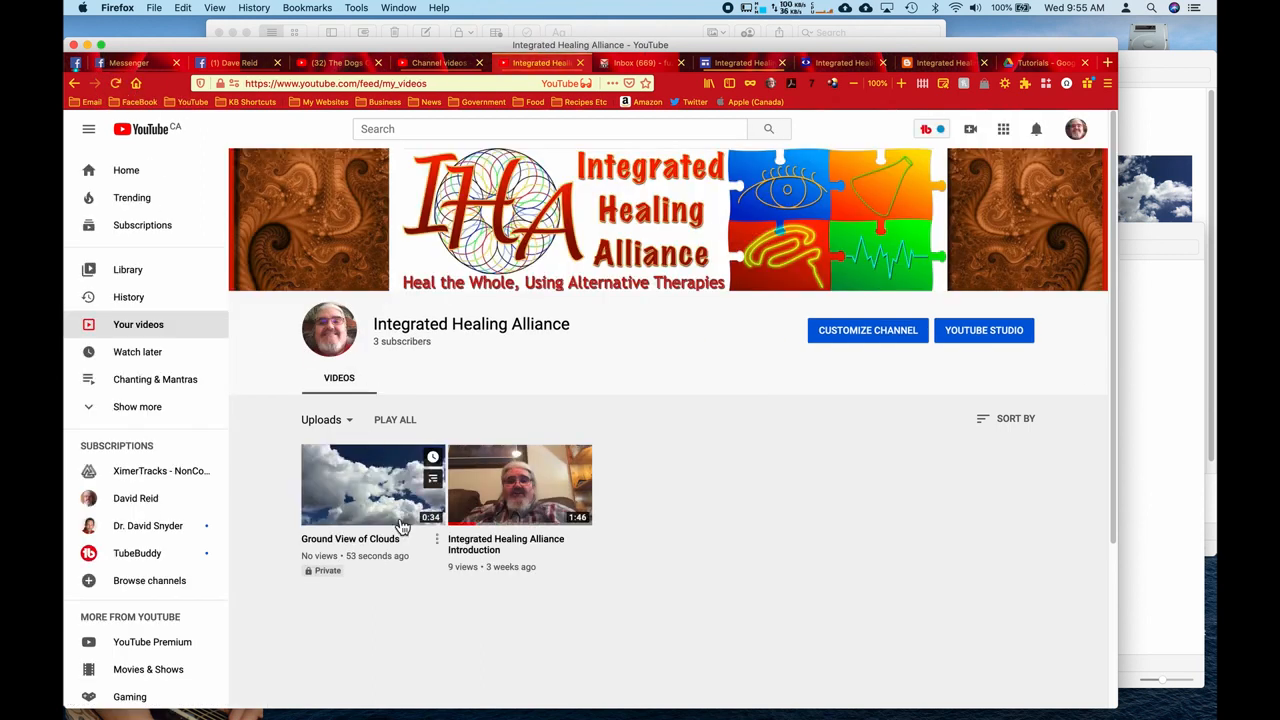
mouse_move(356, 512)
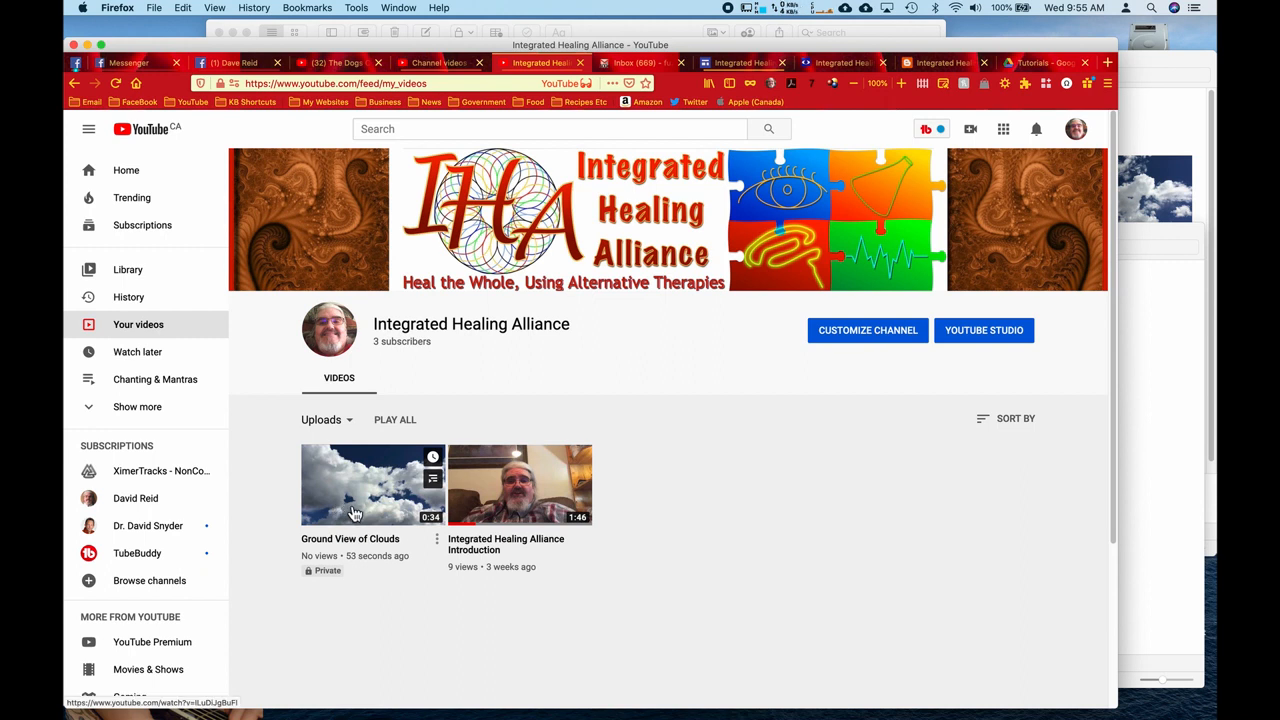
mouse_move(380, 512)
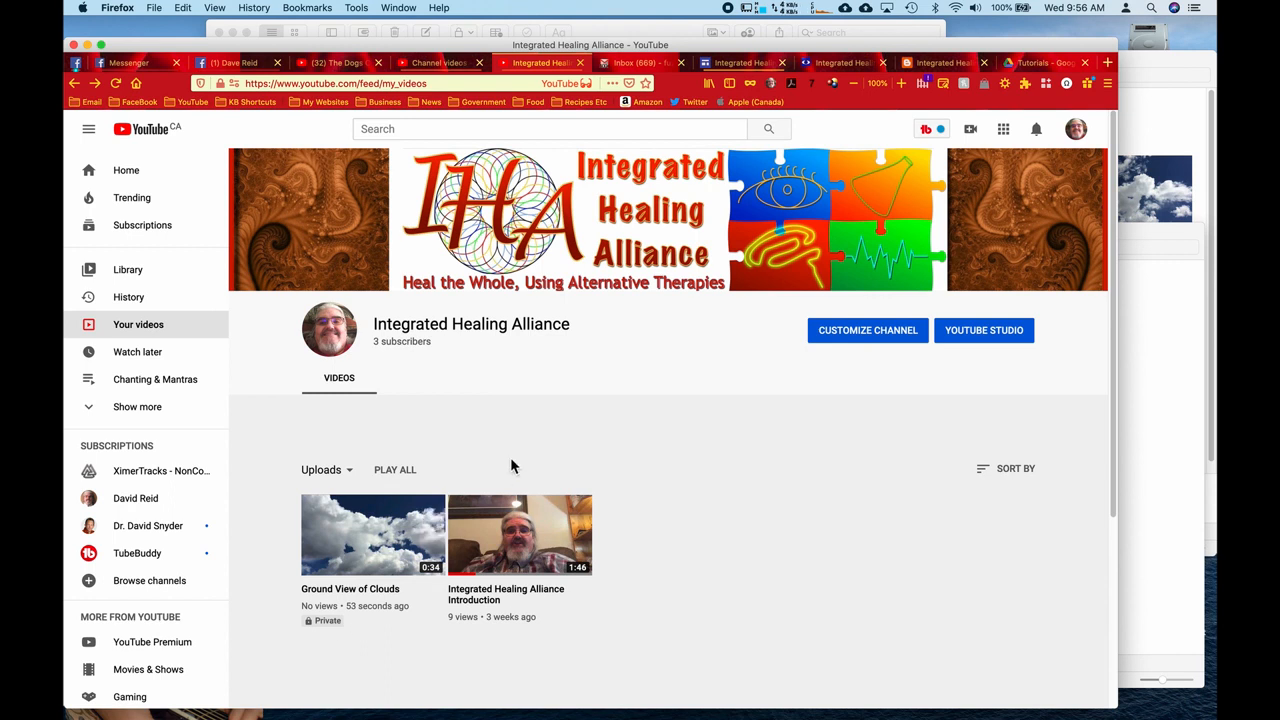
mouse_move(1000, 364)
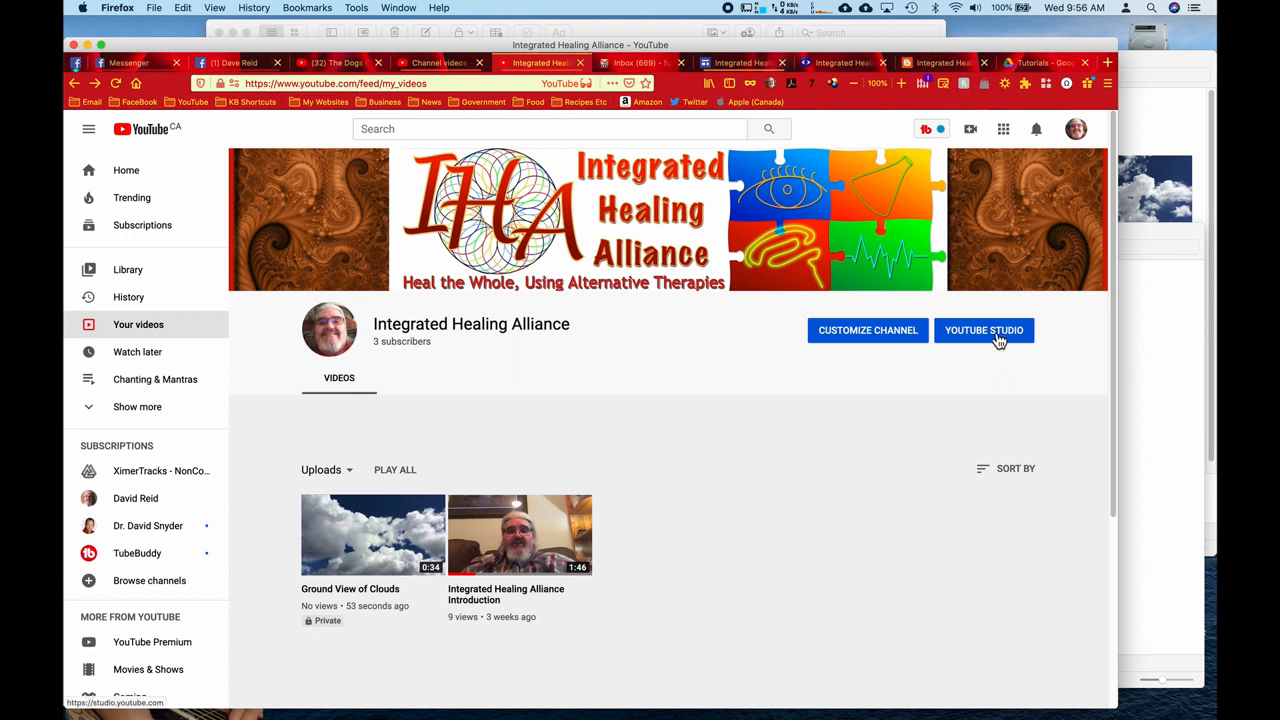
mouse_move(996, 340)
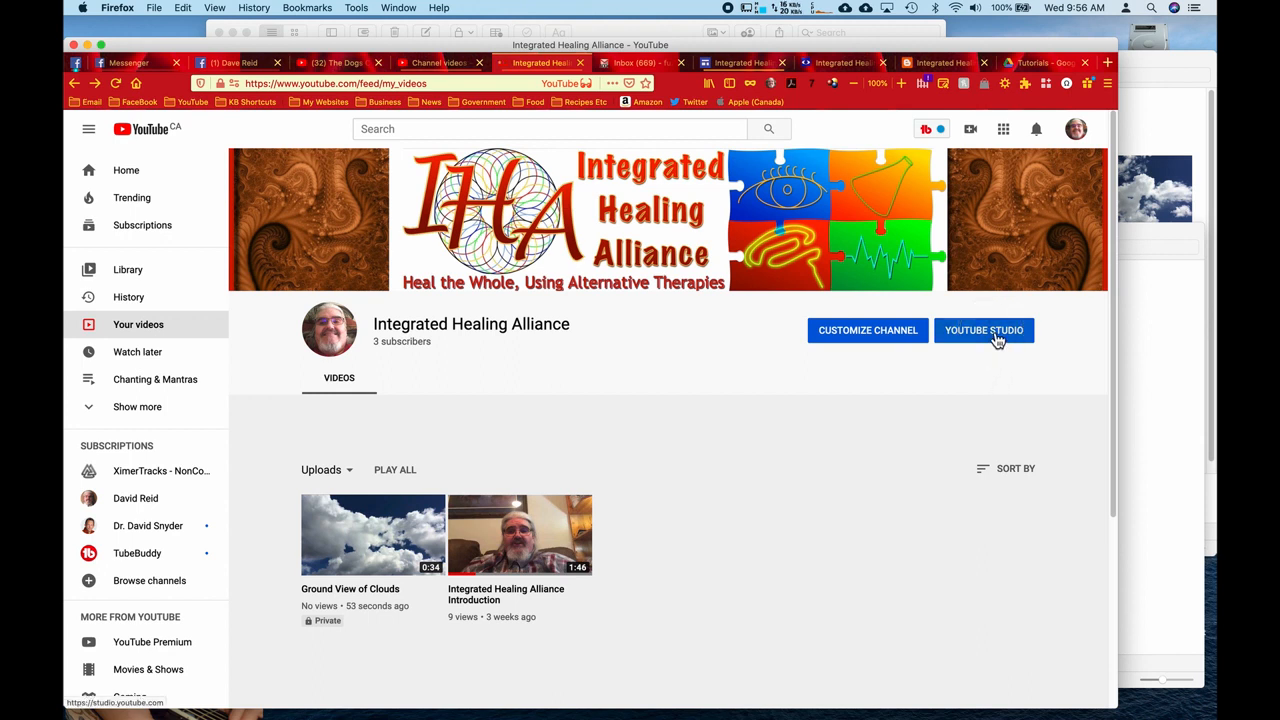
Step: Enter YouTube Studio and list the channel videos, with Ground View of Clouds marked Private
click(984, 330)
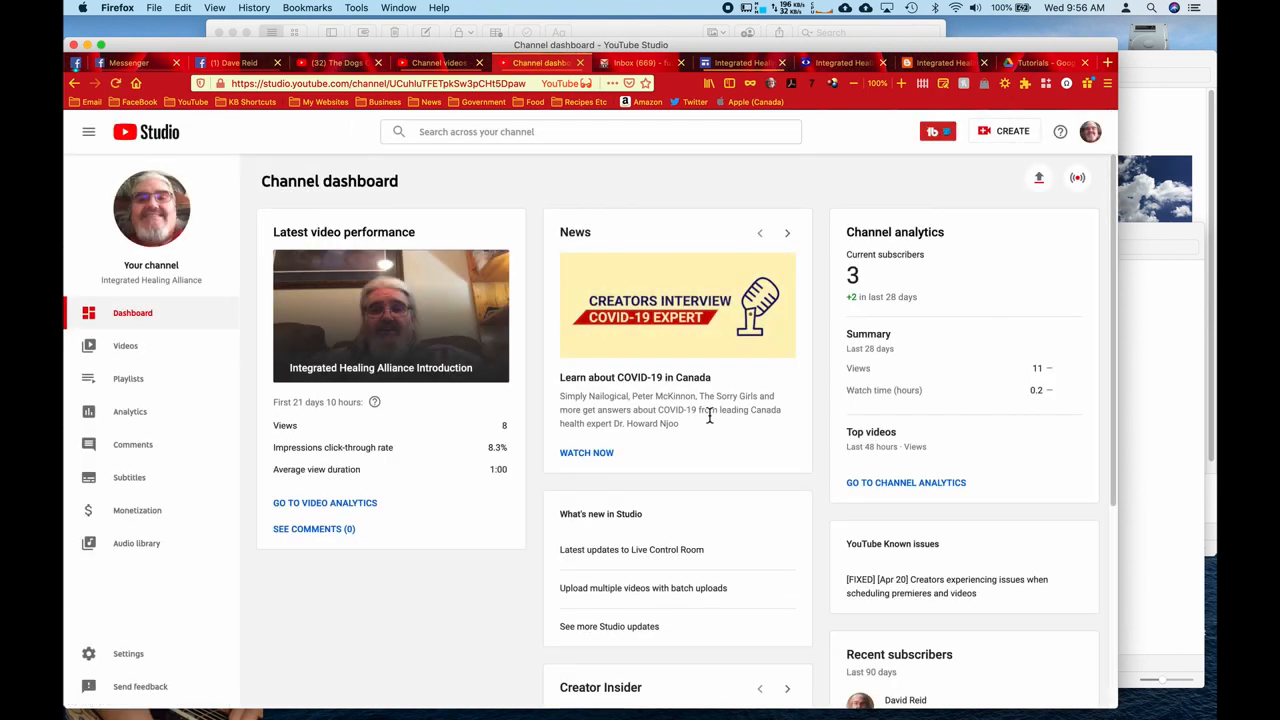
mouse_move(124, 352)
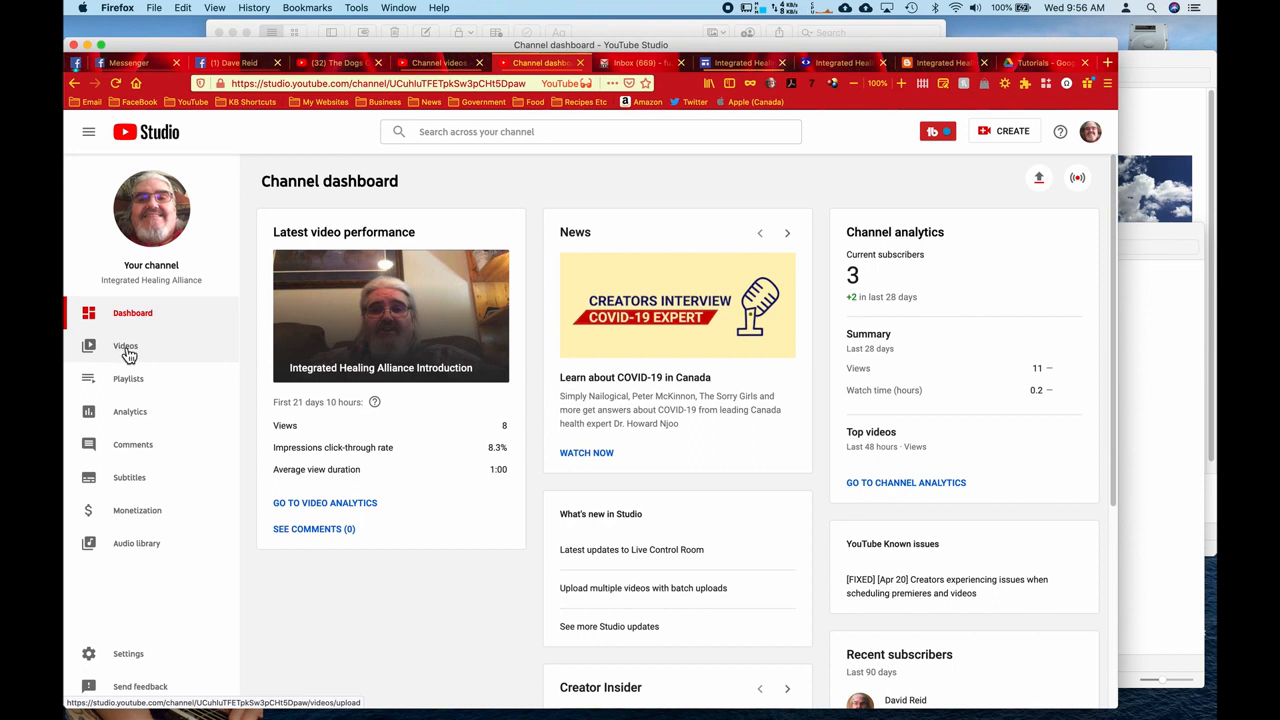
click(124, 344)
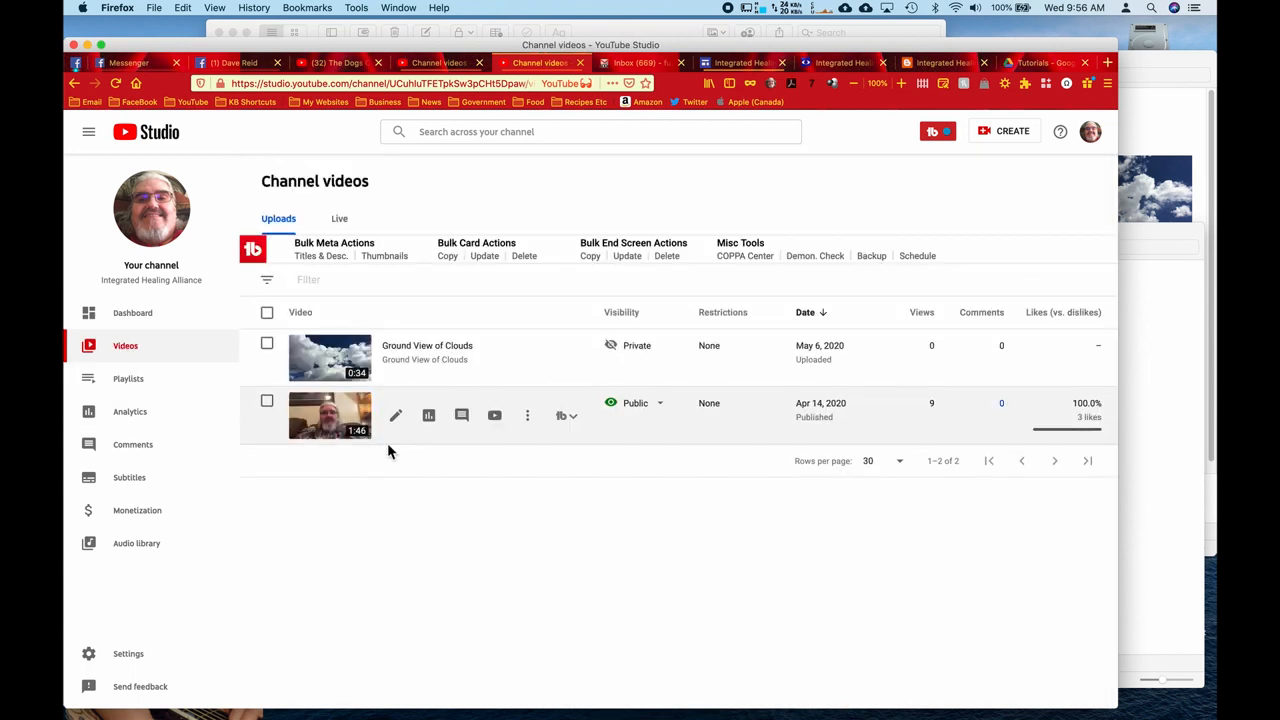
mouse_move(636, 350)
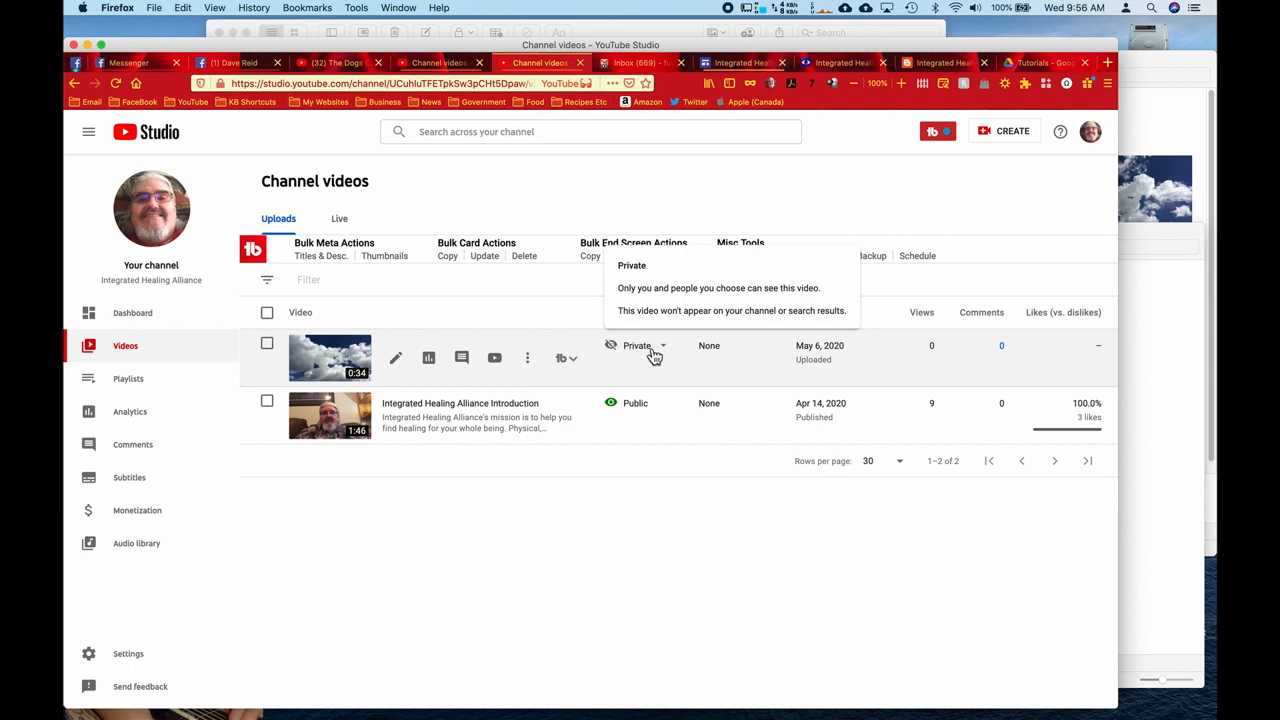
mouse_move(664, 352)
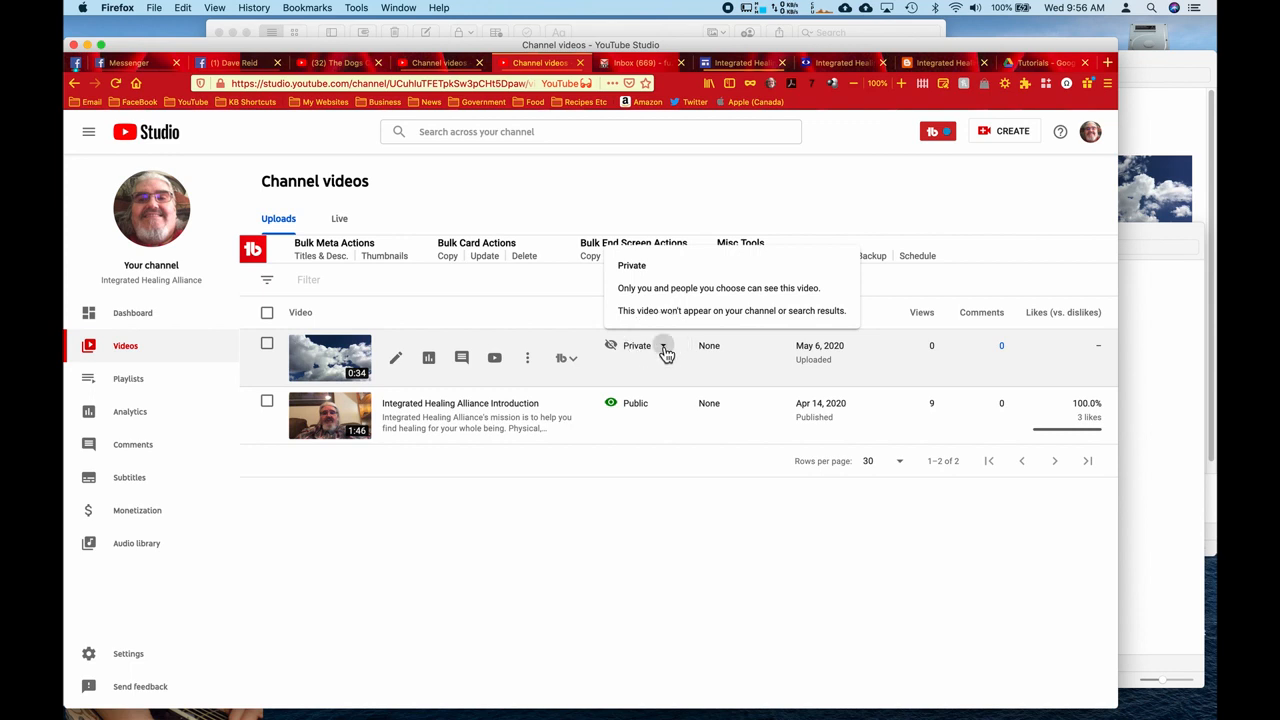
Step: Change Ground View of Clouds visibility to Public and publish the change
click(664, 348)
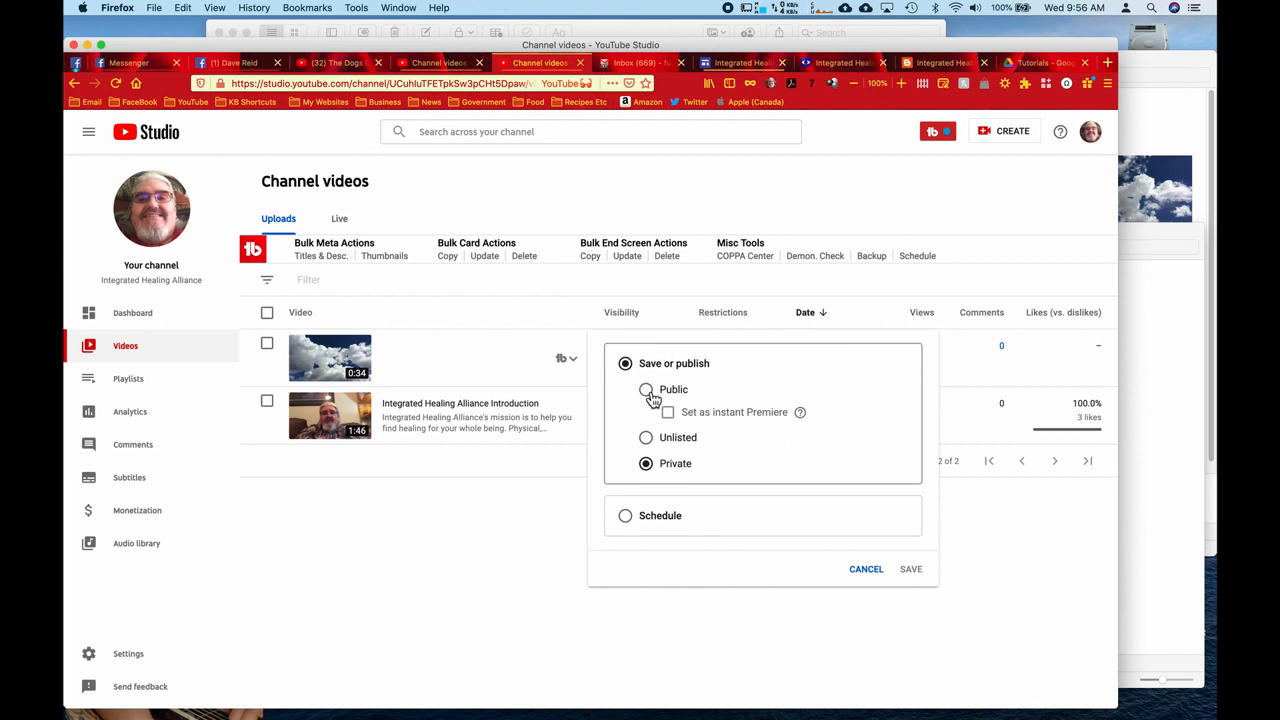
click(644, 388)
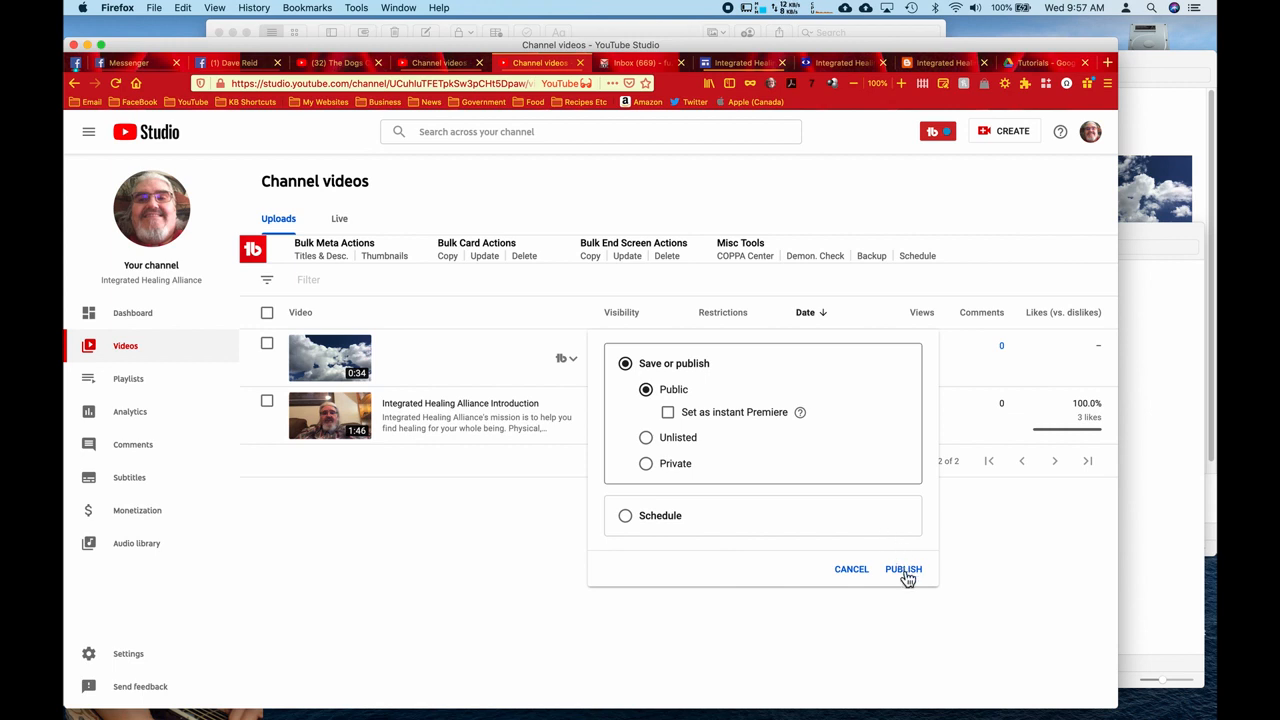
click(904, 568)
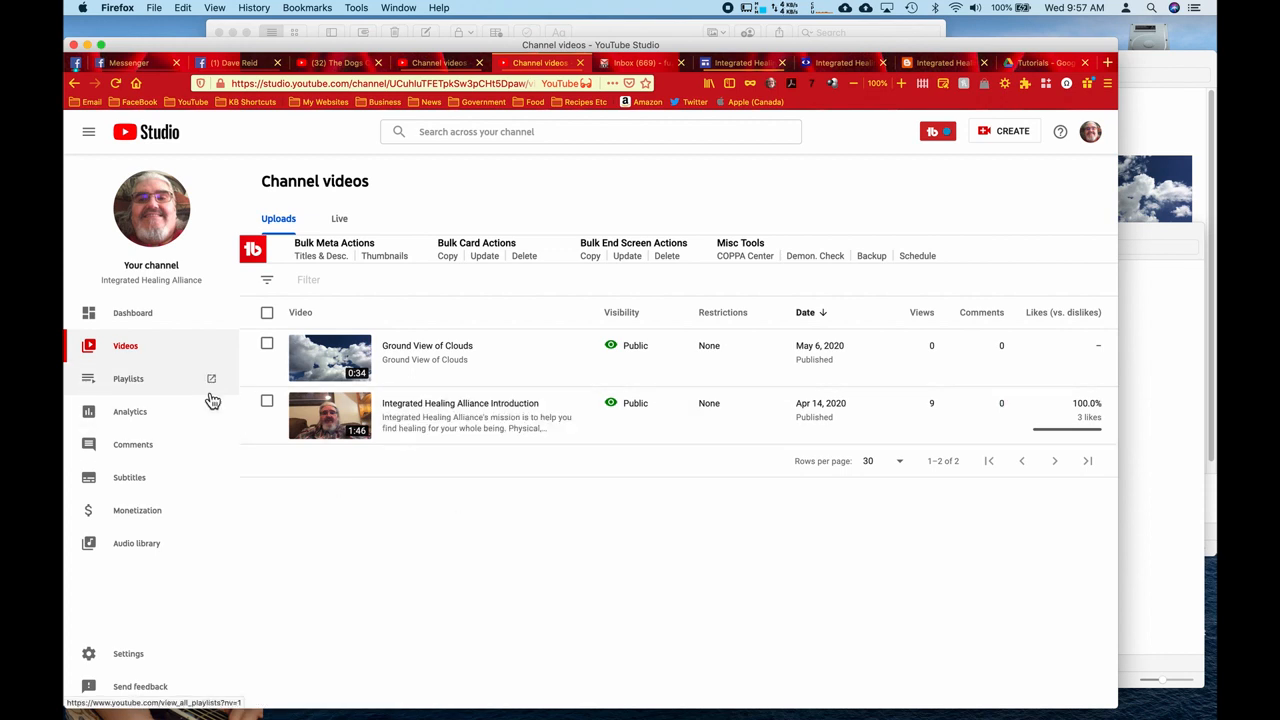
mouse_move(412, 496)
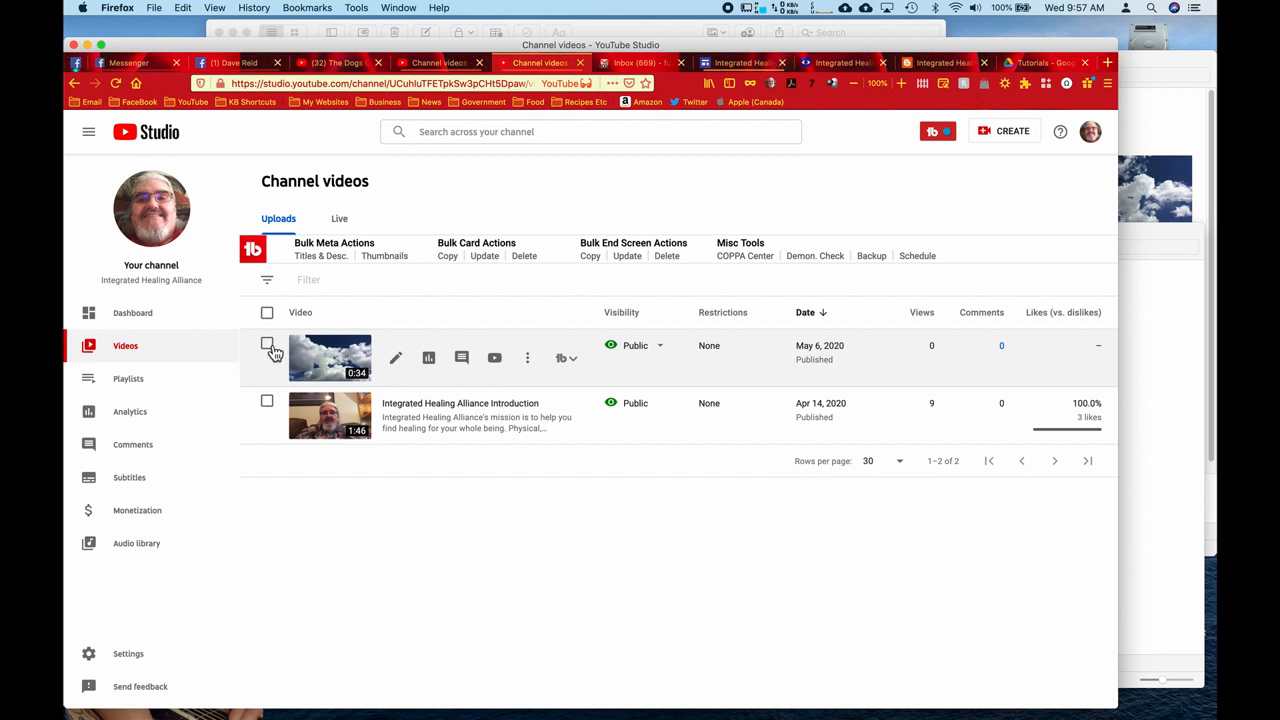
Step: Select Ground View of Clouds and choose Delete forever from More actions
click(268, 344)
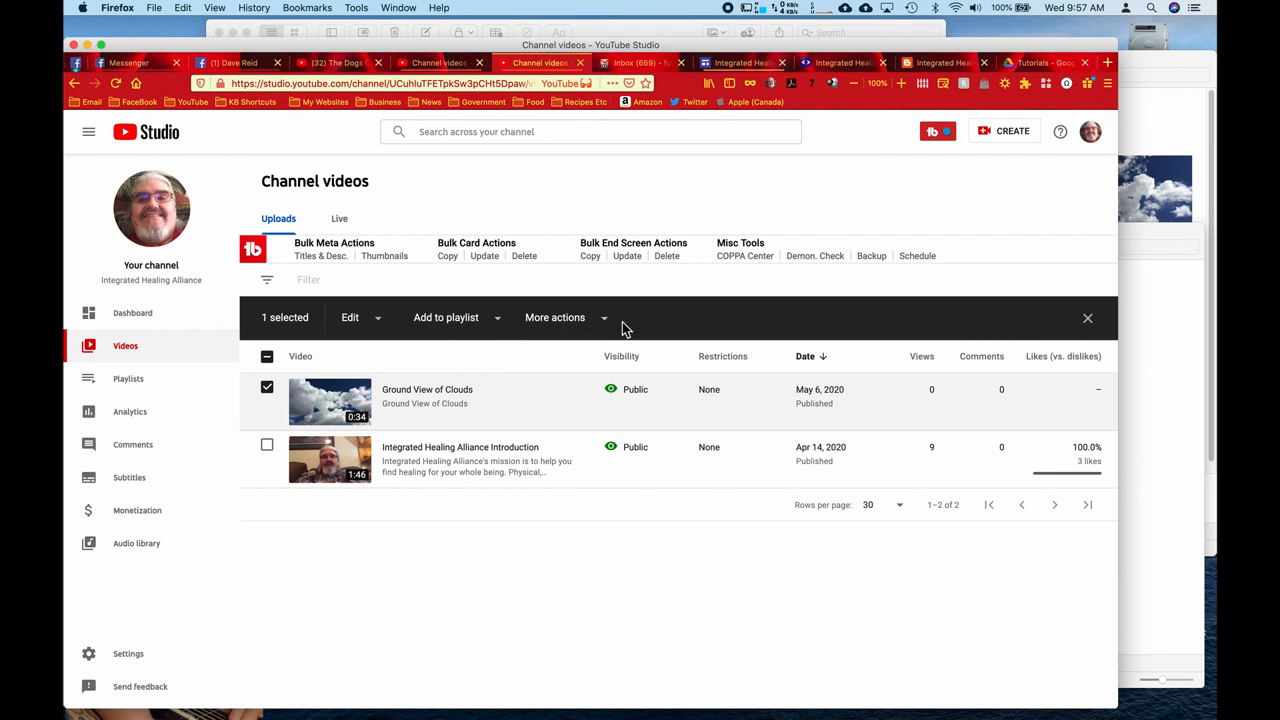
mouse_move(612, 326)
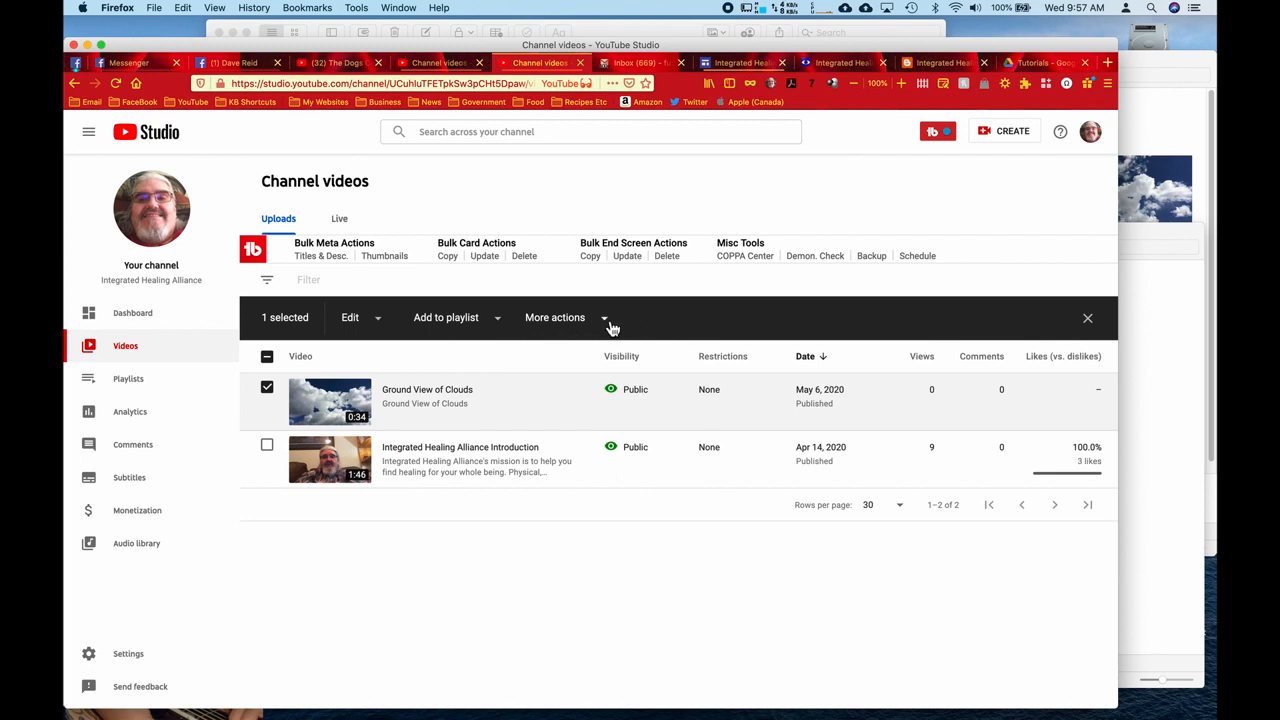
click(556, 316)
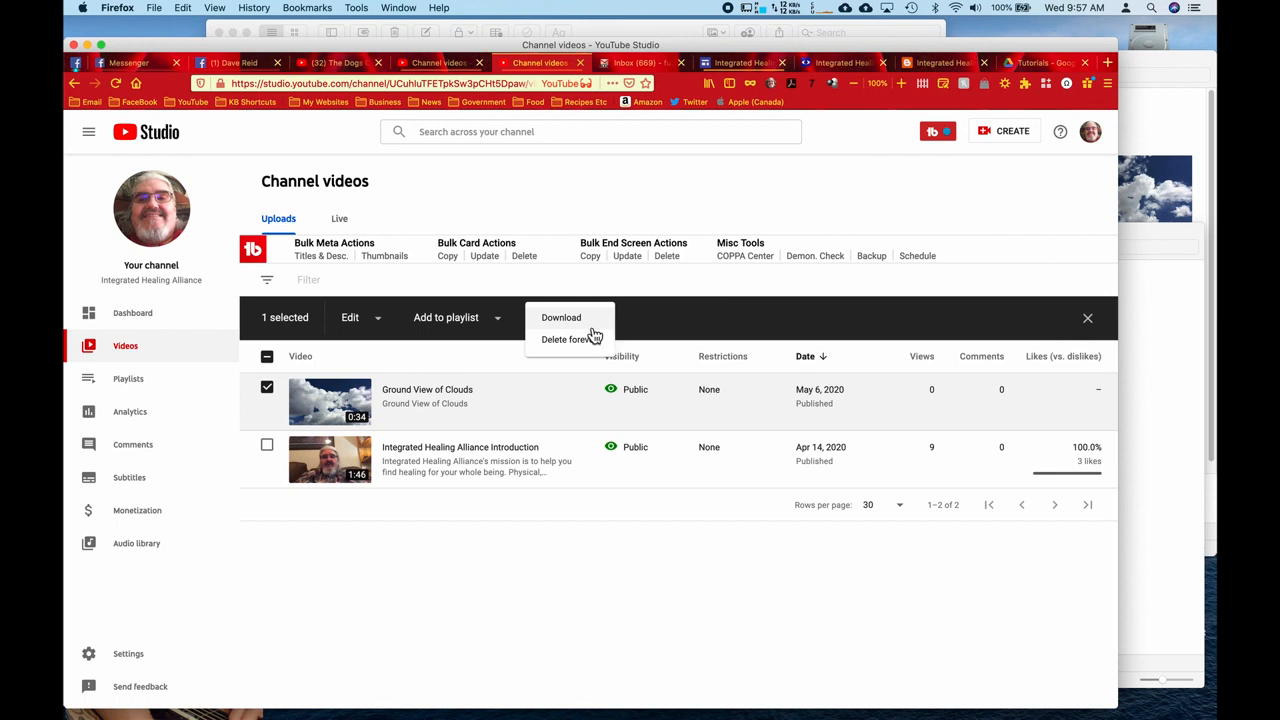
click(564, 340)
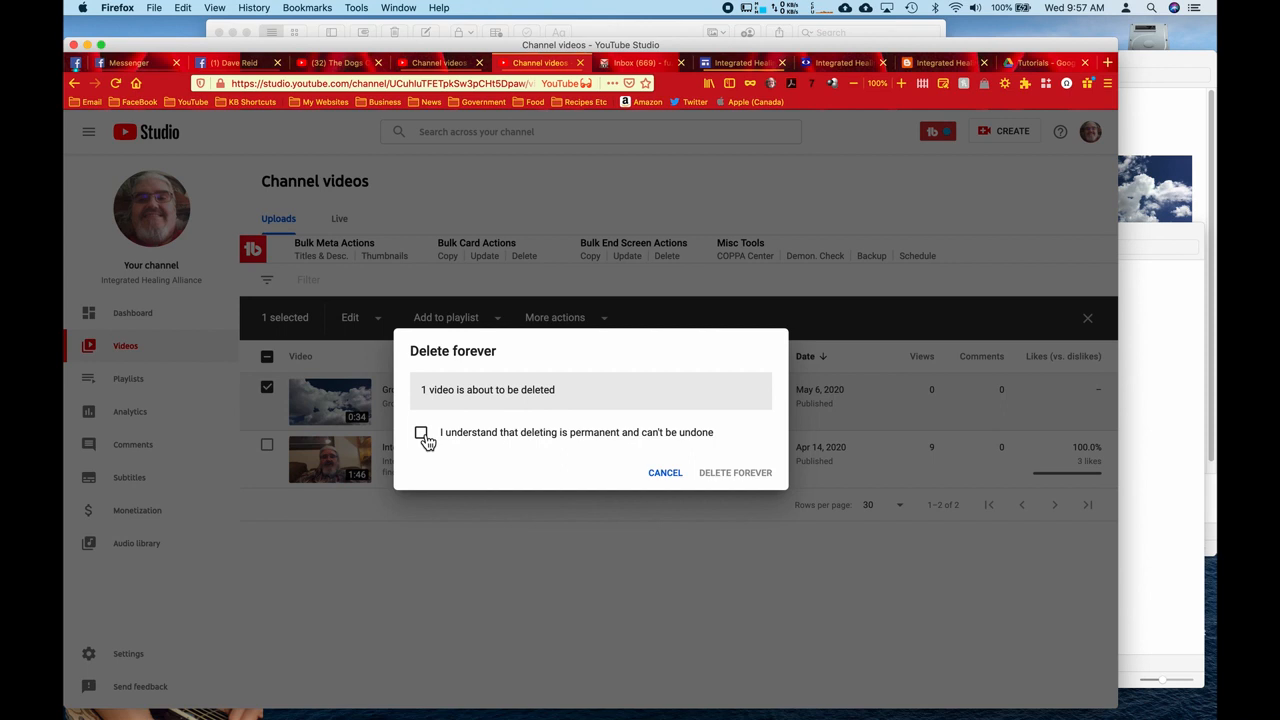
Step: Acknowledge that deletion is permanent and delete the Ground View of Clouds video forever
click(420, 432)
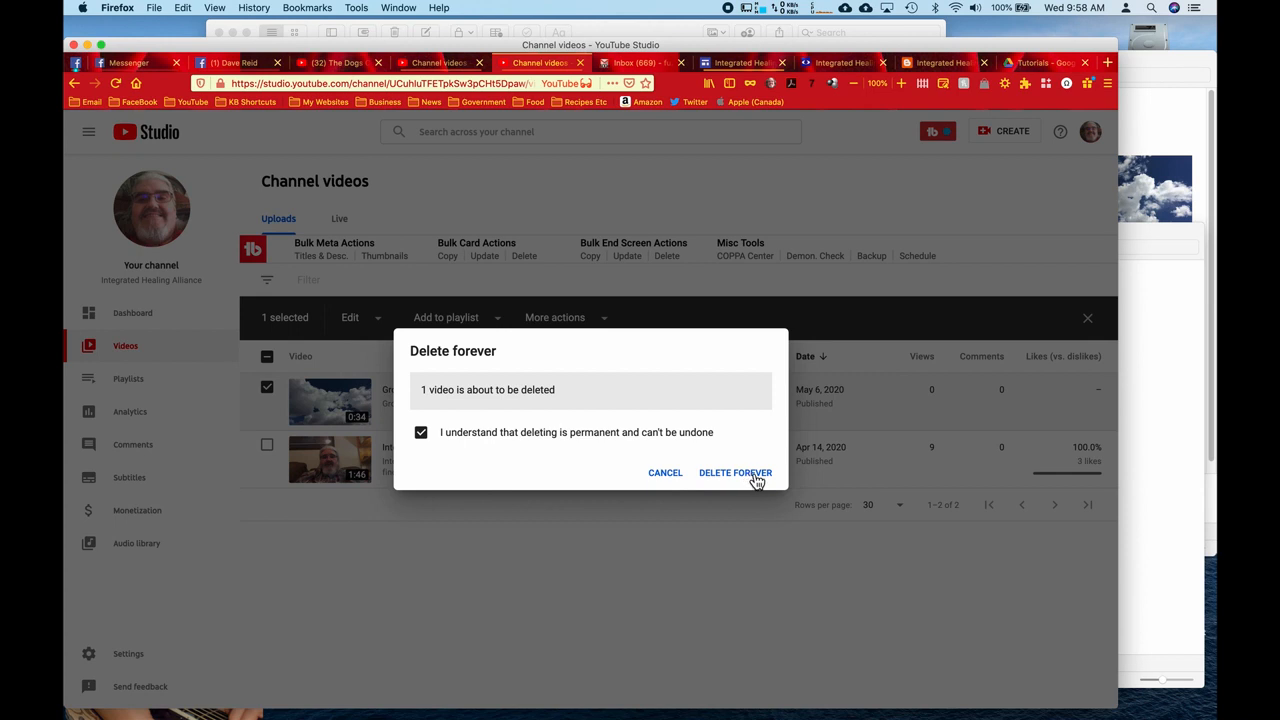
click(736, 472)
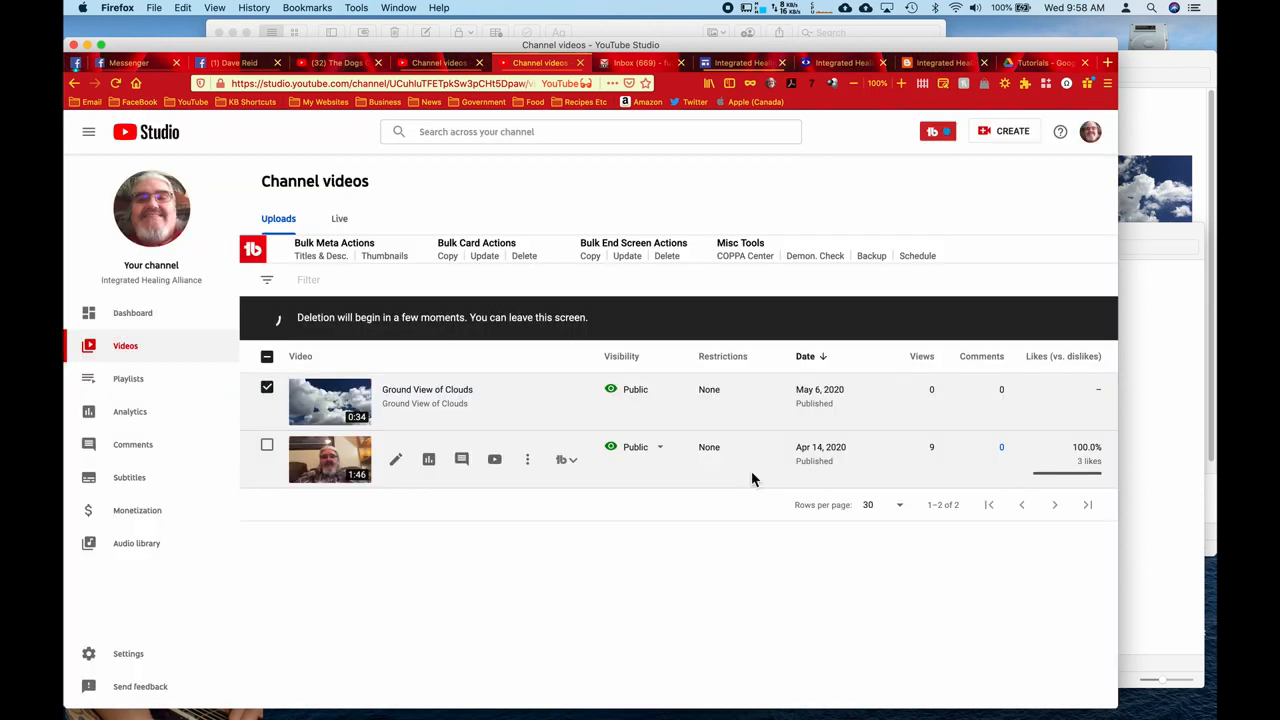